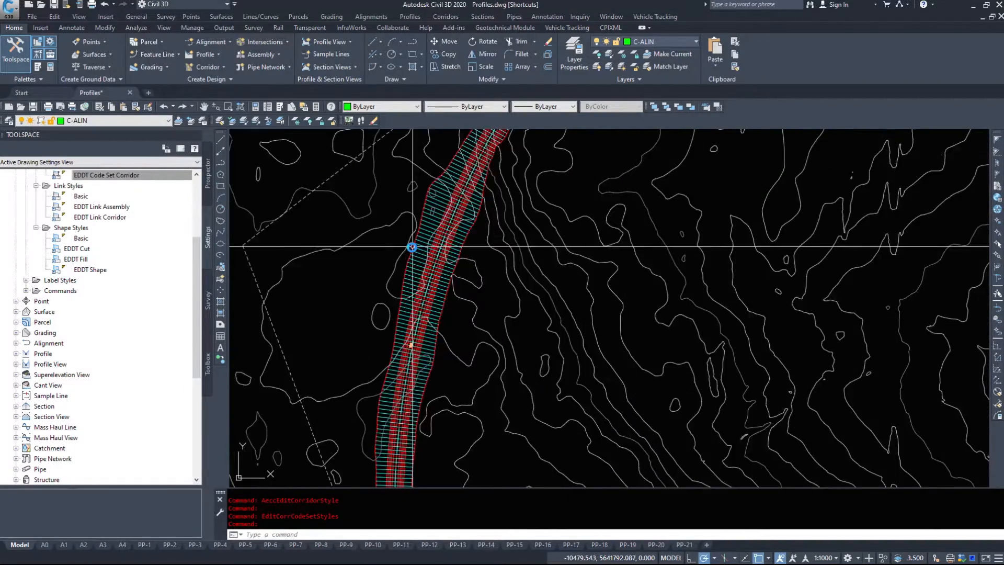
Review the 50th Avenue corridor's region target mapping and dismiss it without changes
click(413, 247)
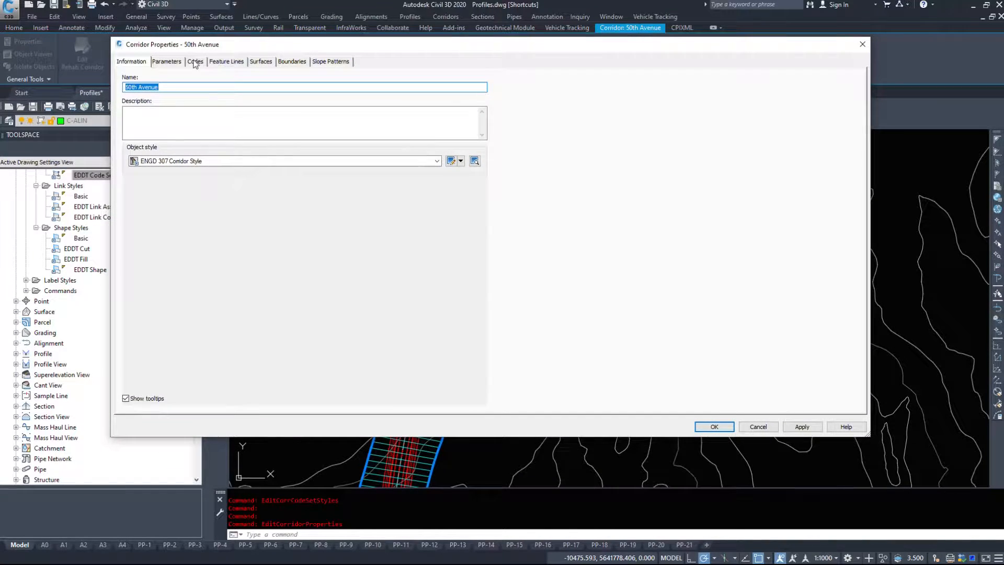
click(713, 426)
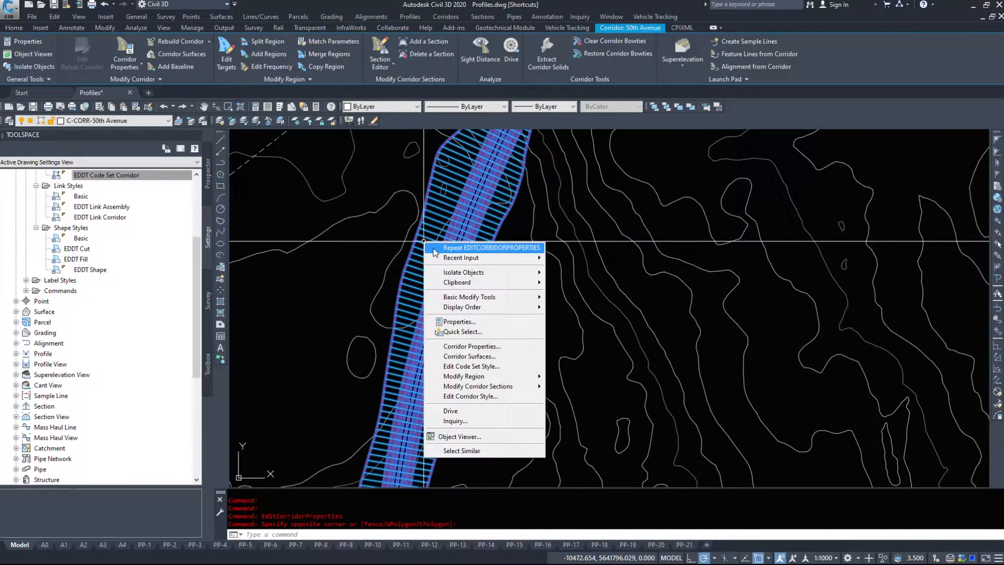
mouse_move(478, 385)
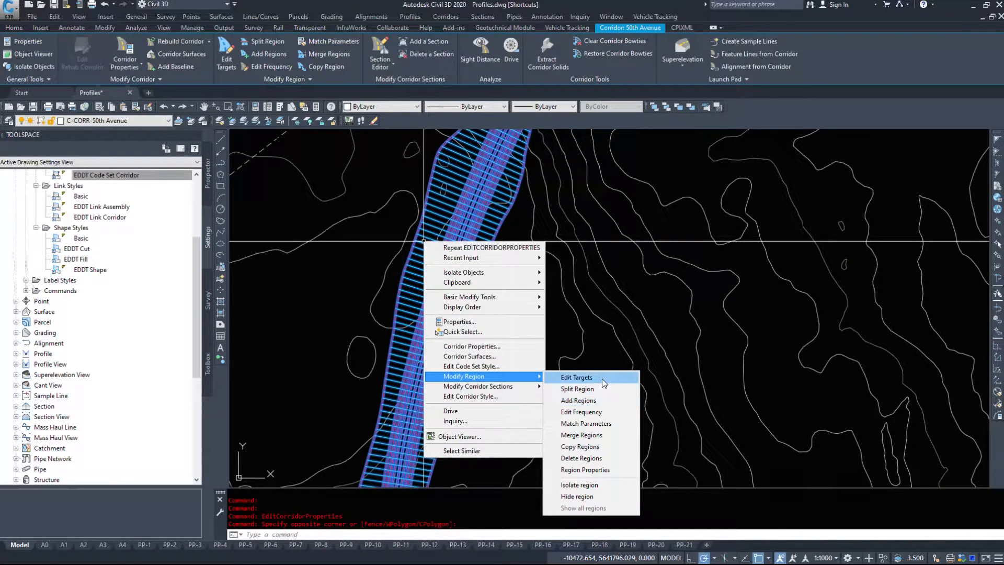
click(575, 377)
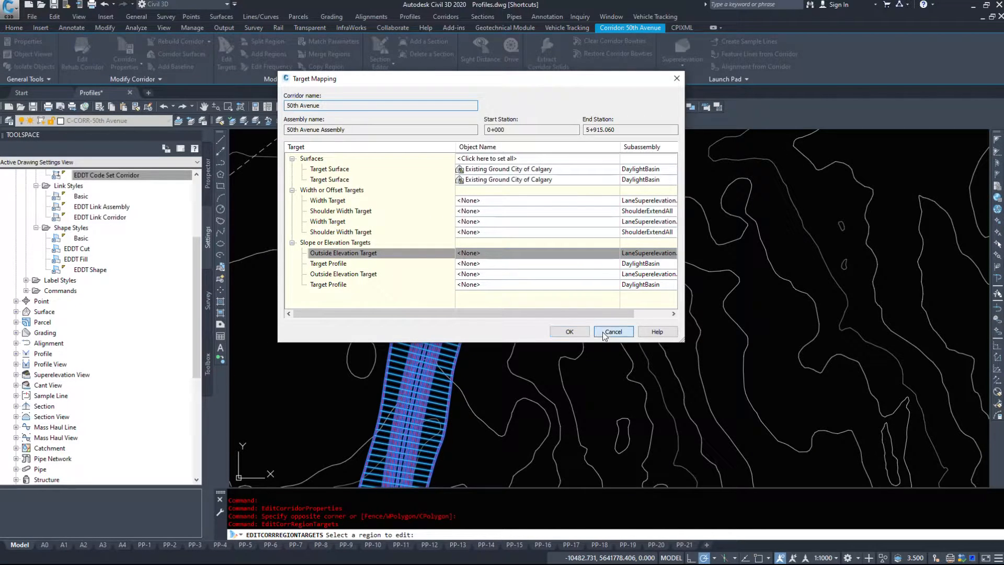
click(612, 331)
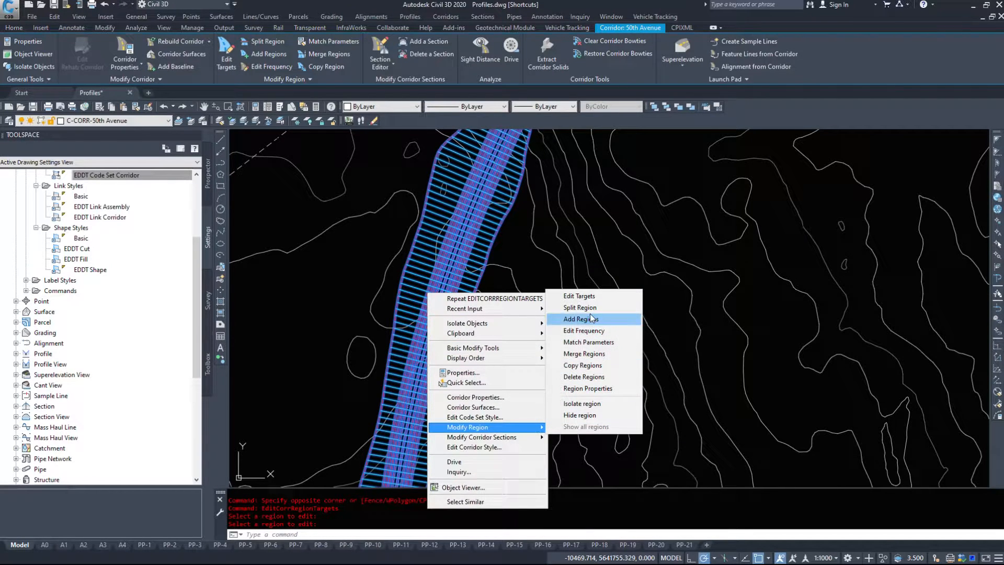
Split one of the 50th Avenue corridor's regions at a chosen point along the road
click(579, 307)
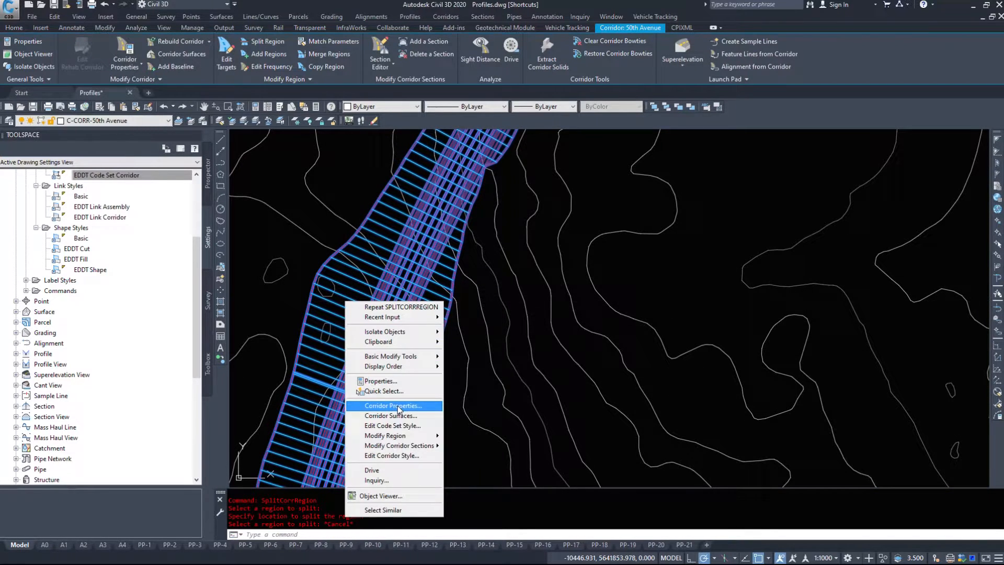
Check the corridor's region rows in Corridor Properties, highlighting the last and first regions on the plan
click(392, 406)
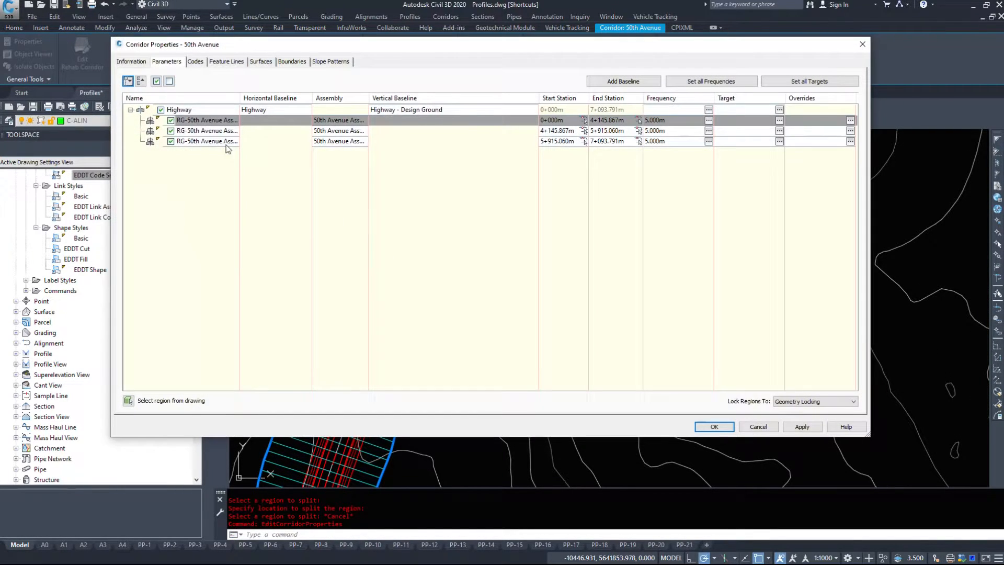
click(206, 130)
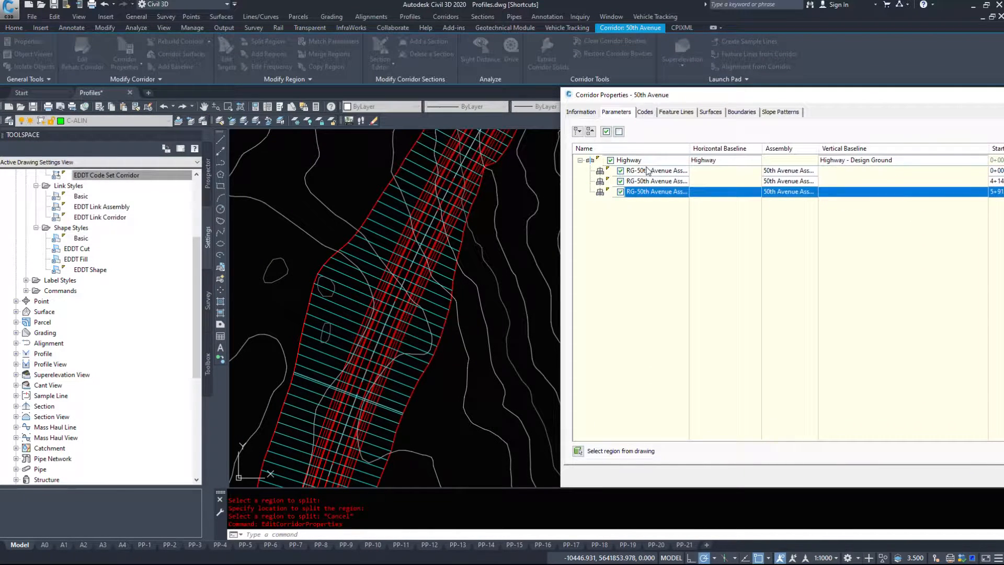
click(652, 171)
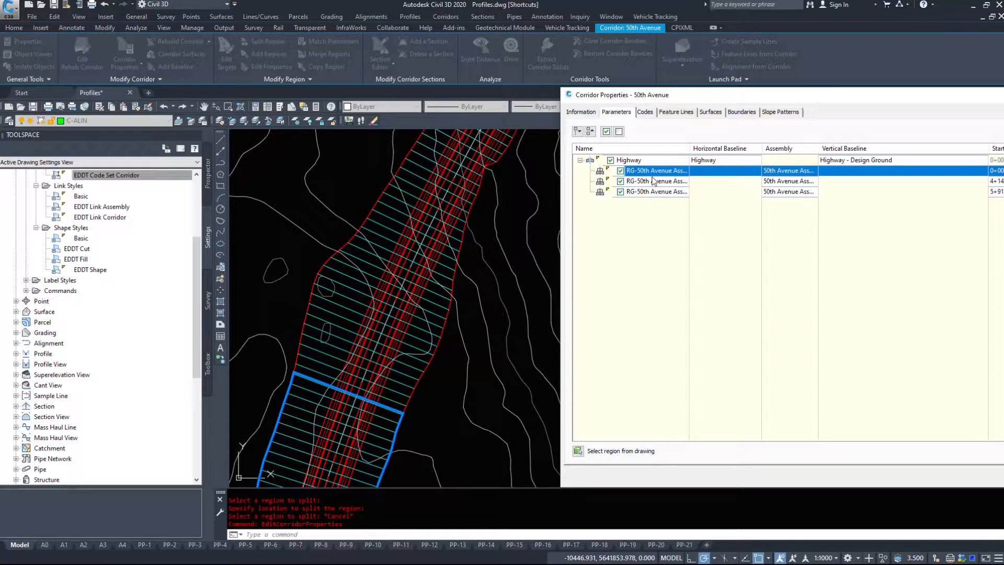
mouse_move(637, 196)
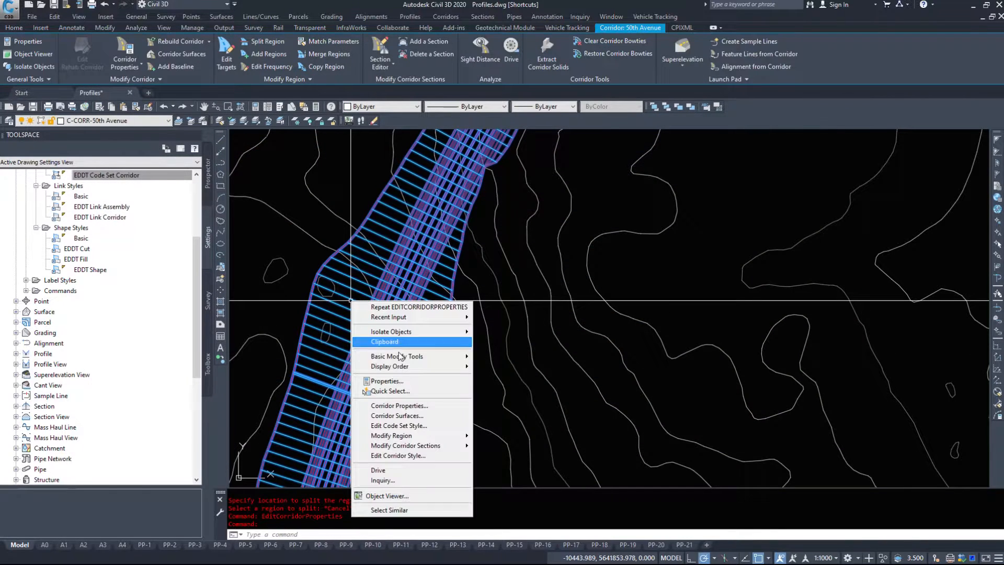
mouse_move(390, 435)
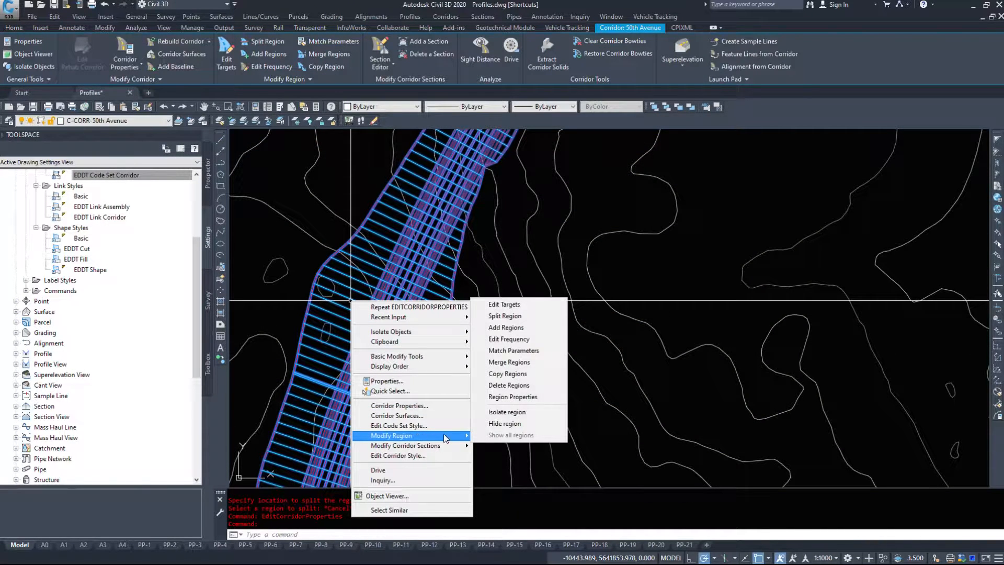
mouse_move(506, 327)
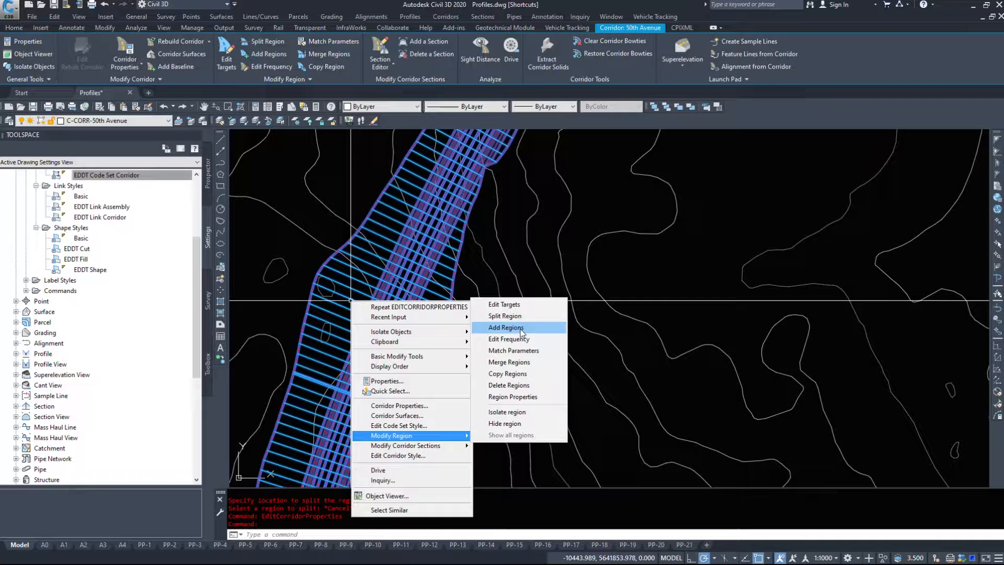
mouse_move(509, 362)
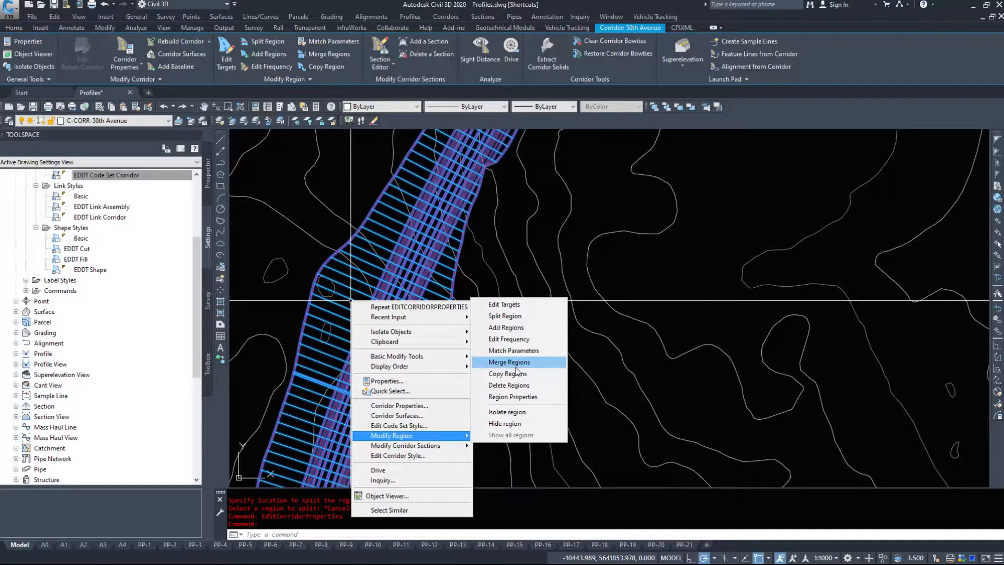
mouse_move(518, 397)
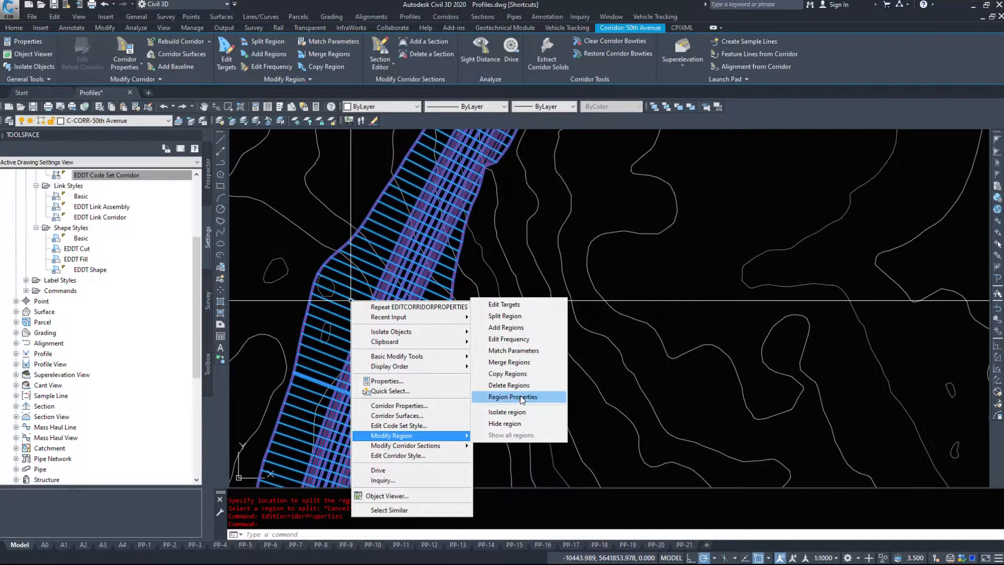
mouse_move(405, 445)
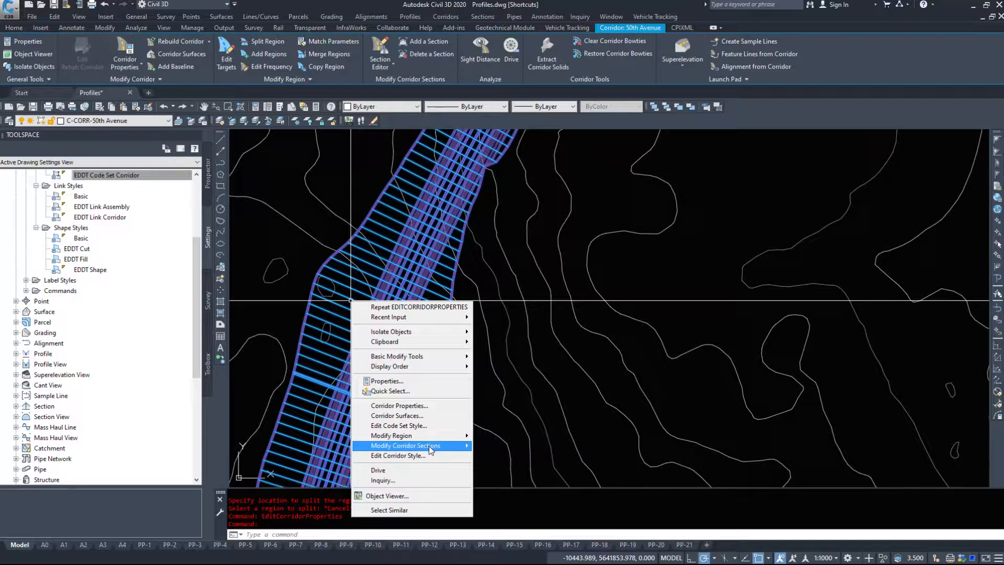
mouse_move(398, 455)
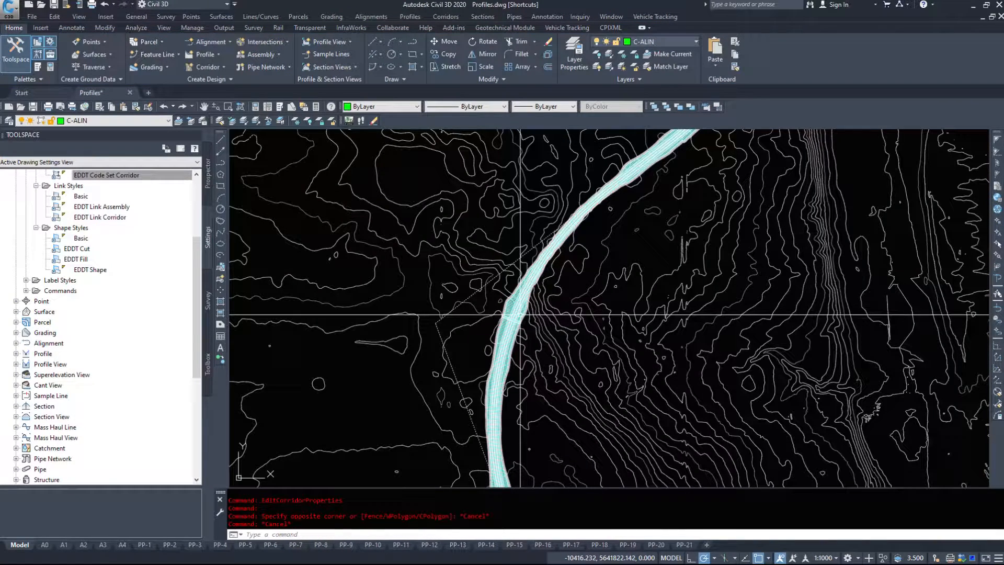
mouse_move(512, 313)
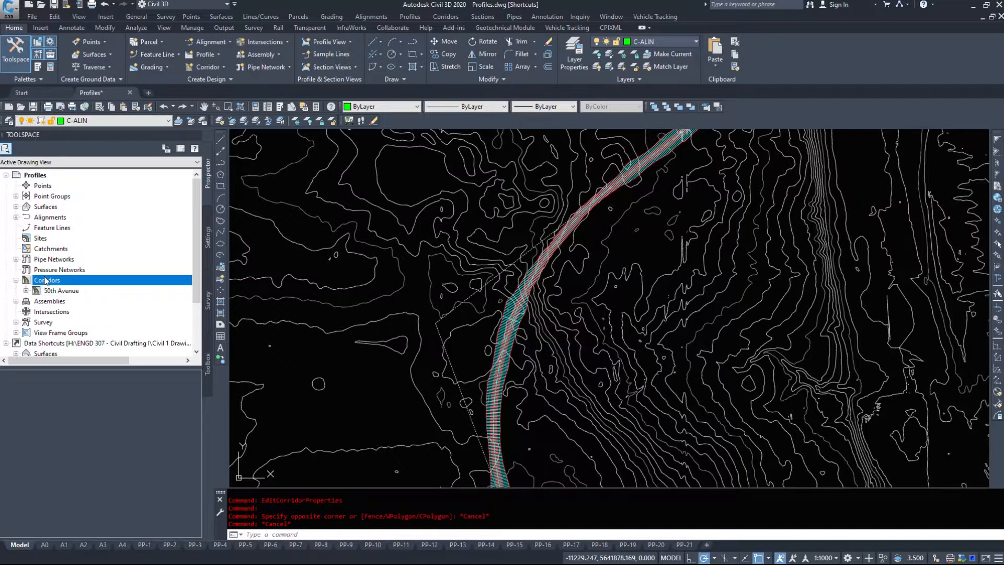
Locate 50th Avenue under Corridors in Prospector and bring up its corridor properties
click(37, 290)
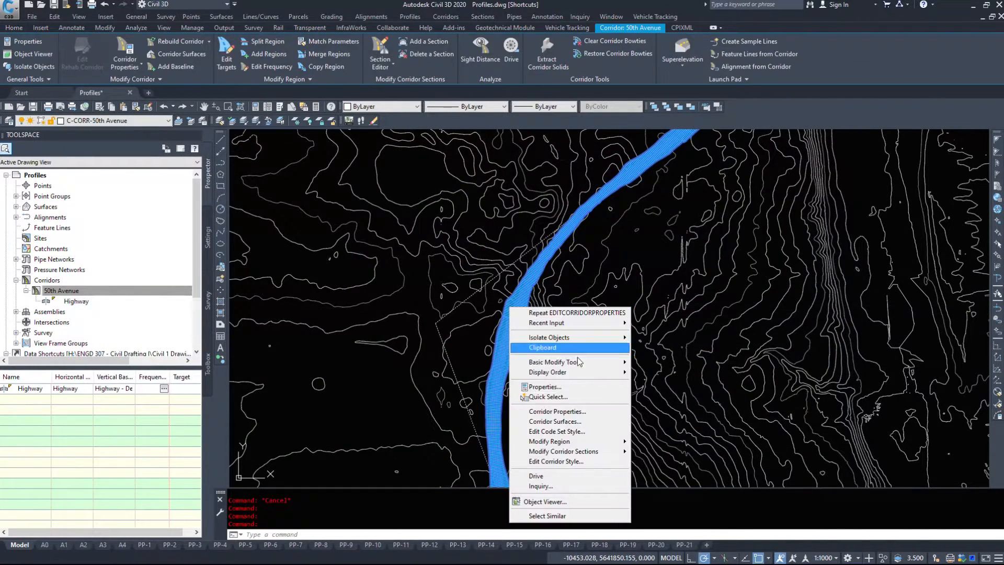
mouse_move(558, 411)
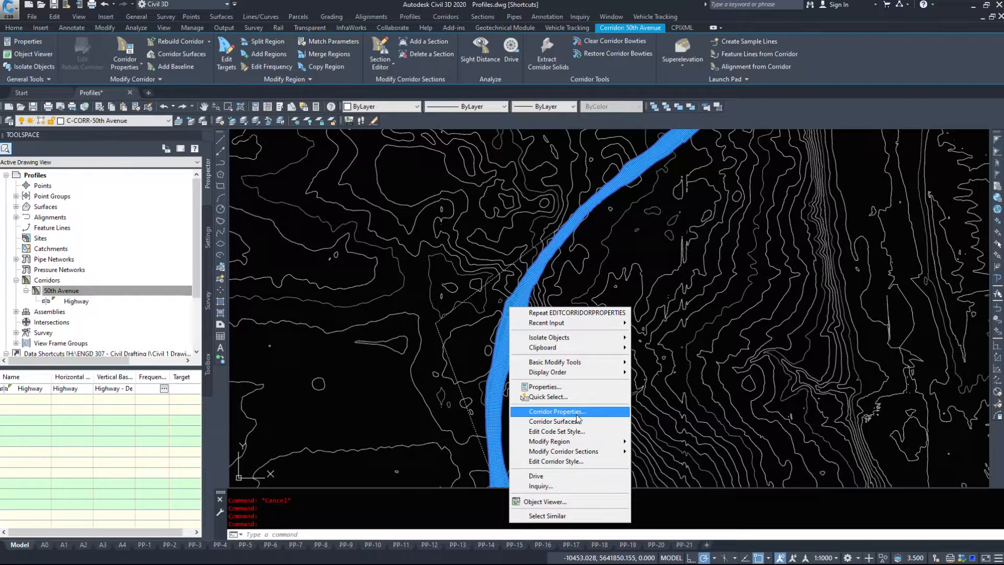
click(554, 422)
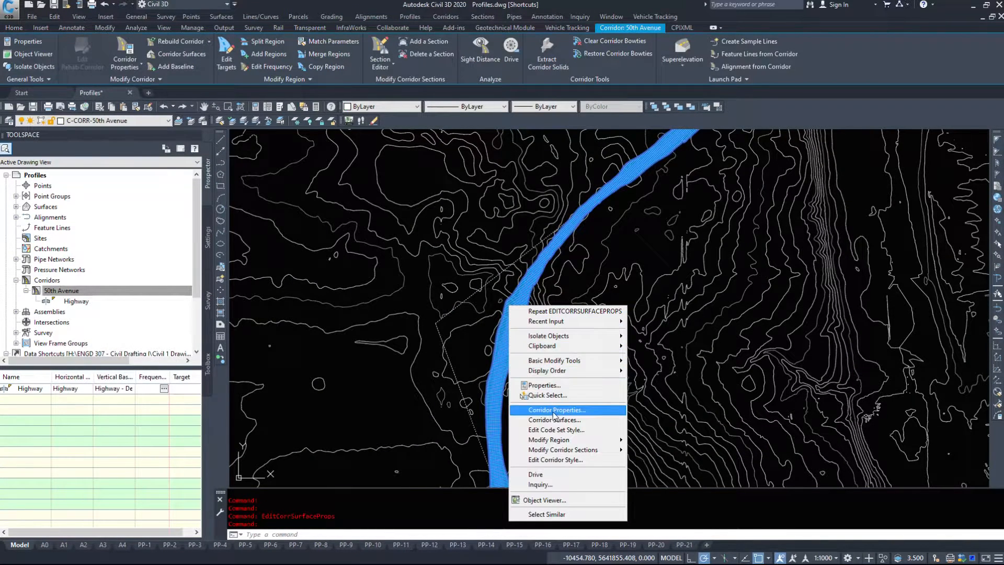
click(555, 410)
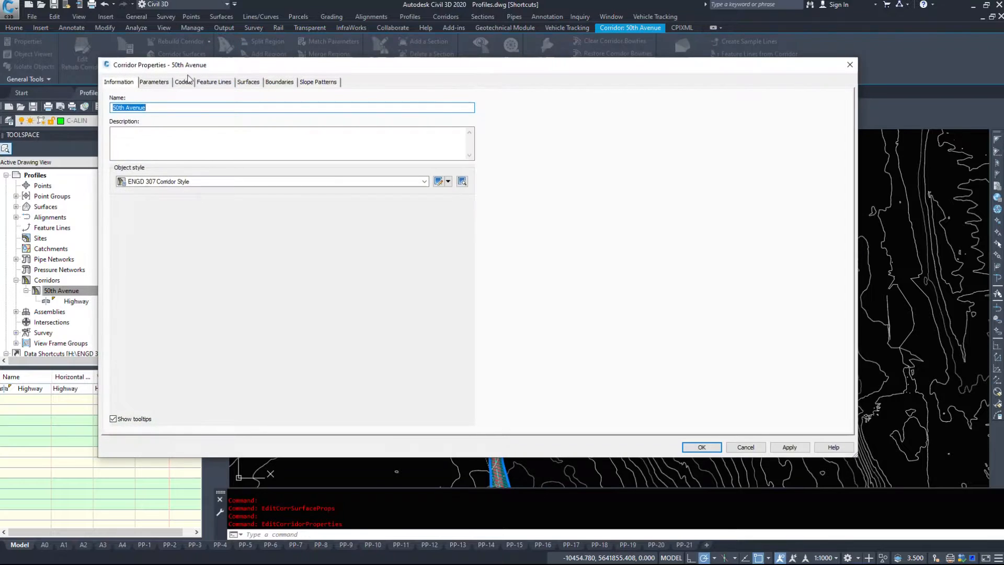
Browse the surface data types and codes, leaving them on Links and Top with no surfaces added
click(248, 82)
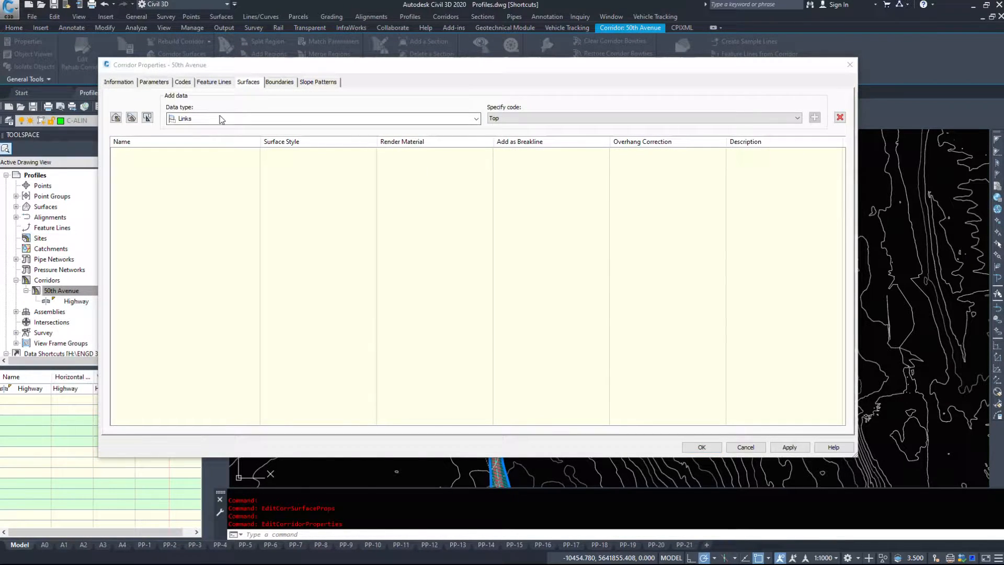
click(475, 119)
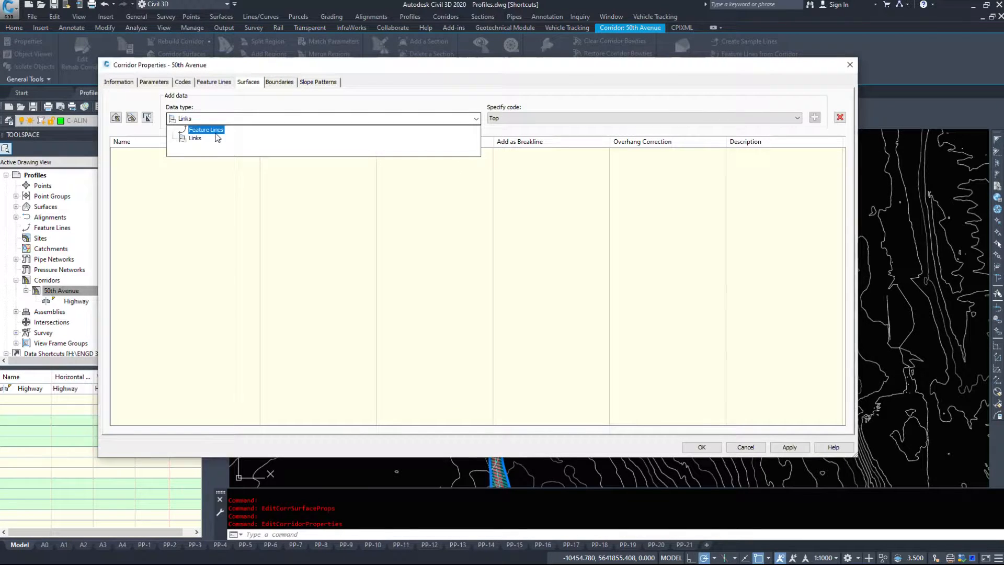
click(206, 130)
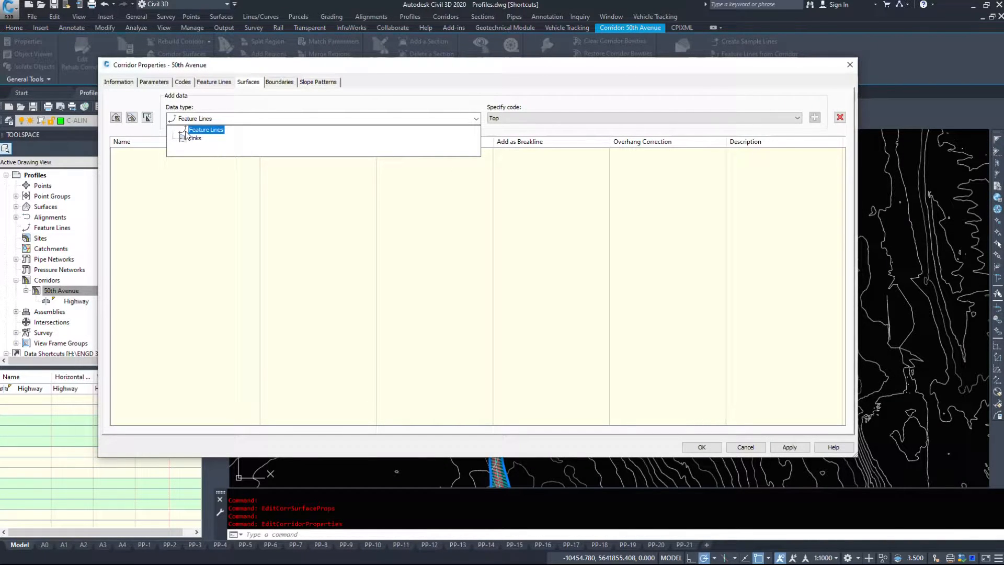
click(640, 118)
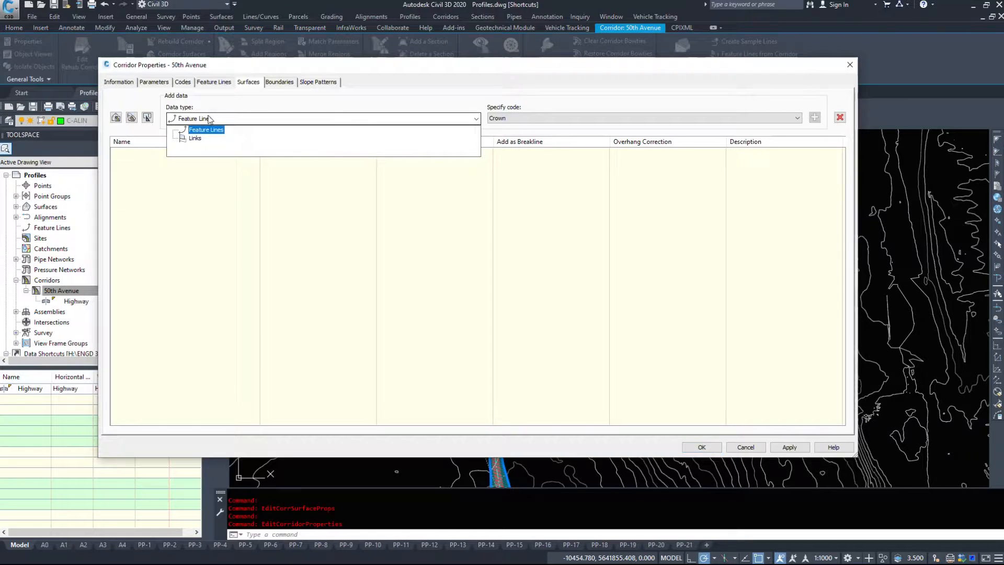
click(195, 138)
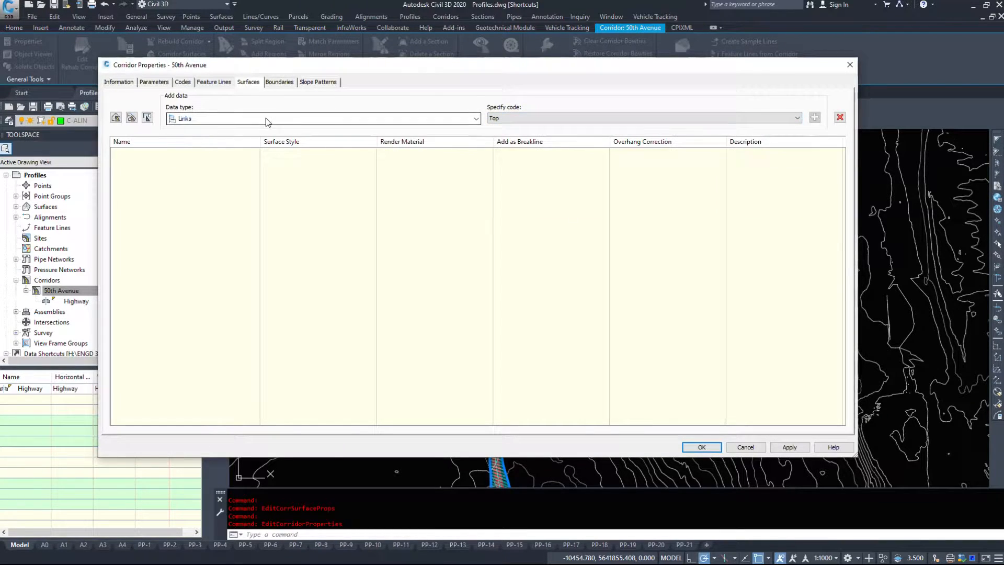
click(796, 118)
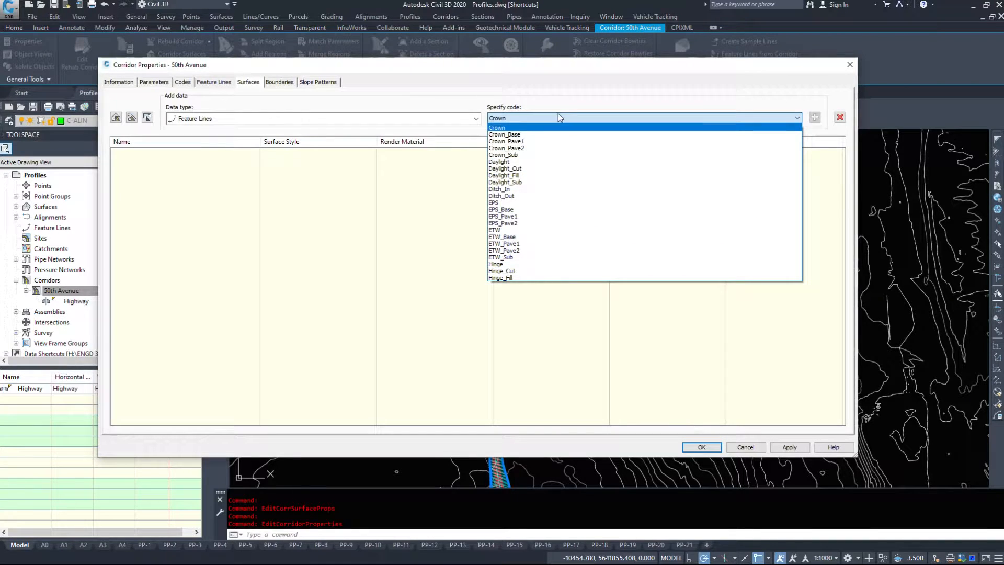
mouse_move(521, 126)
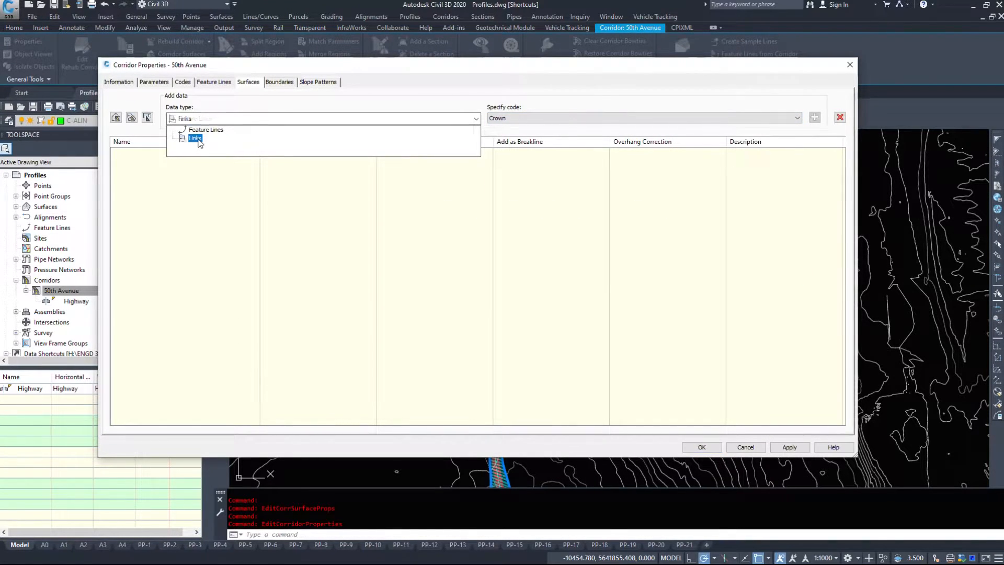
click(196, 139)
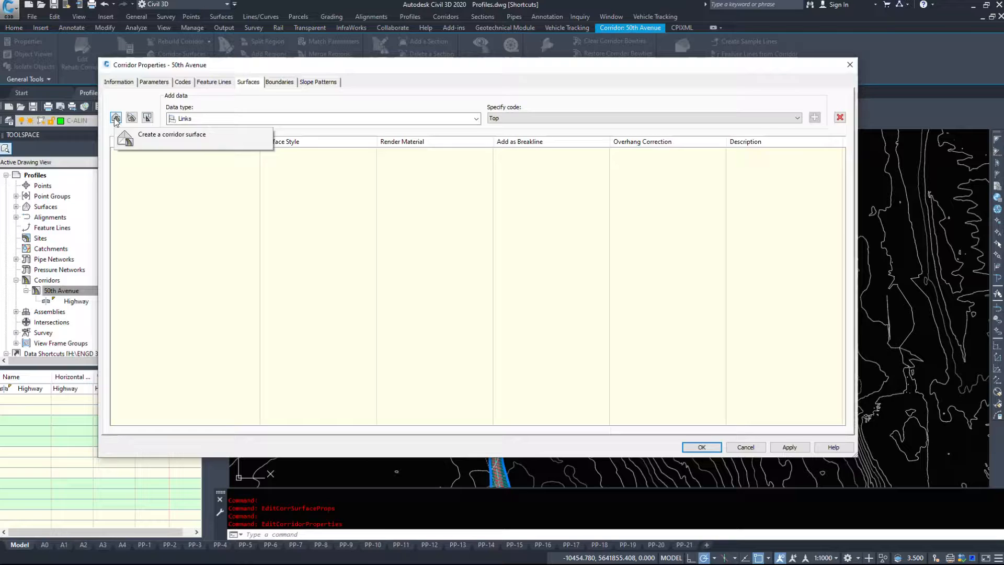
Create a corridor surface named Base Surface with the EDDT Design 5m IDX & 1 INT style
click(116, 118)
text(B)
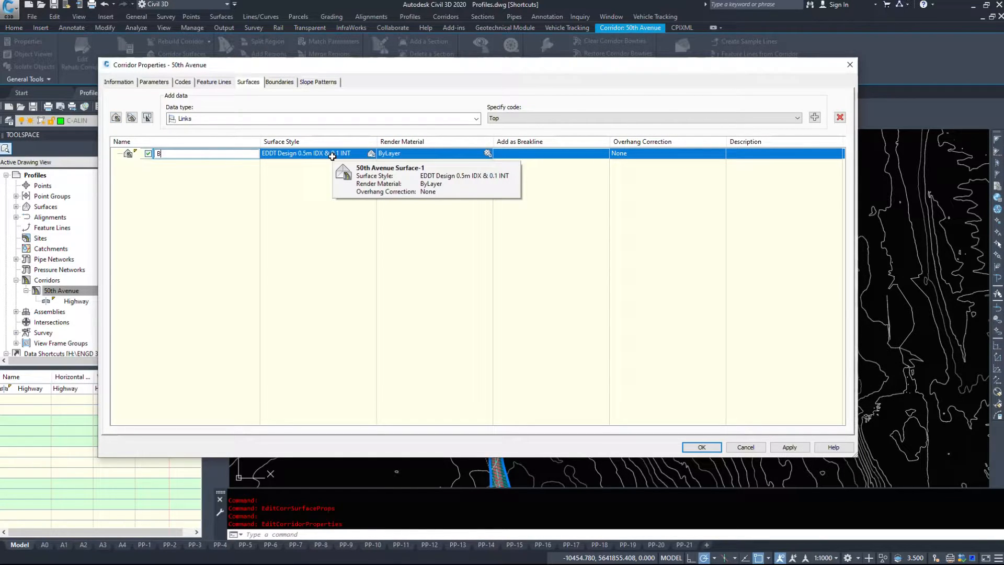
text(ase Surface)
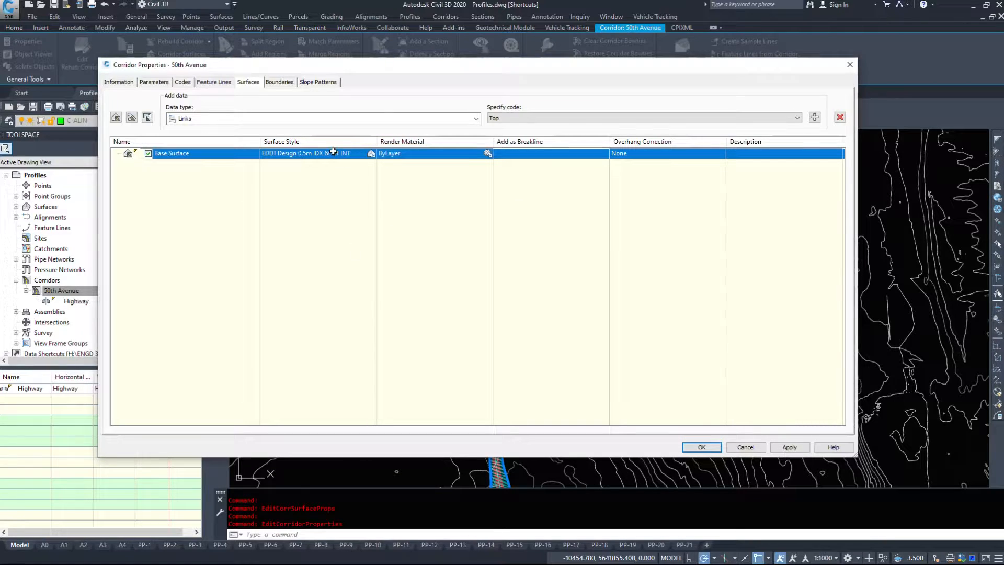
click(307, 153)
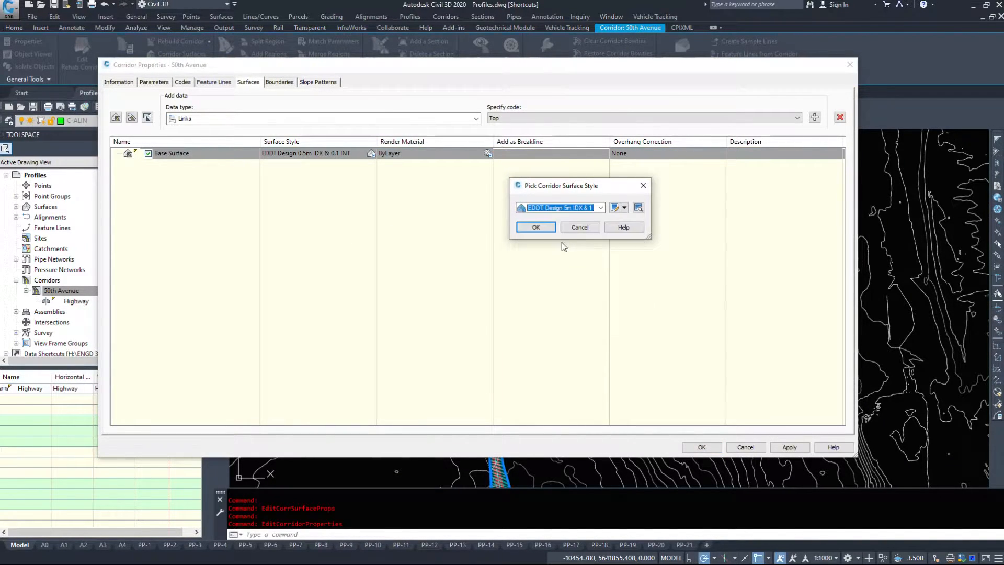
click(536, 227)
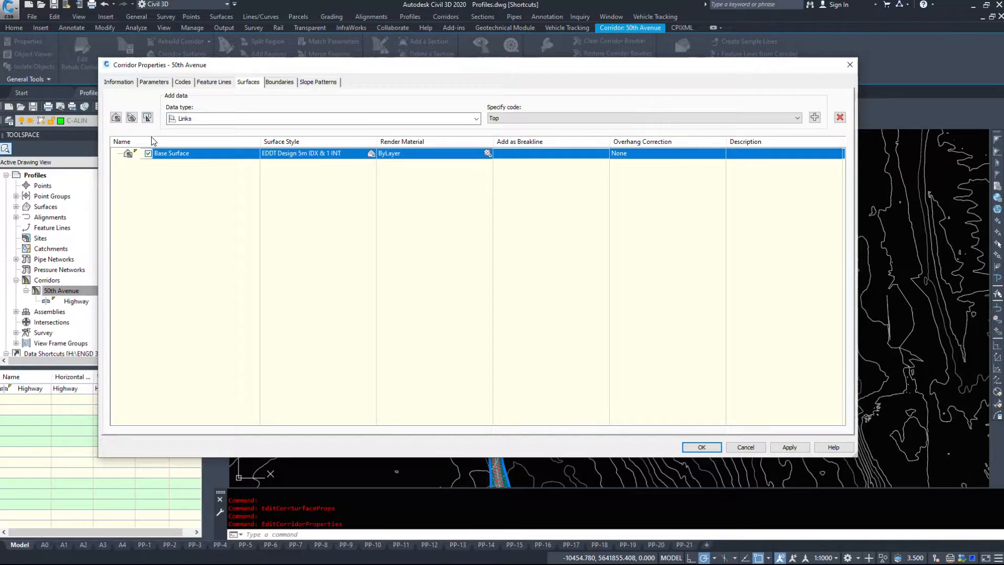
mouse_move(410, 179)
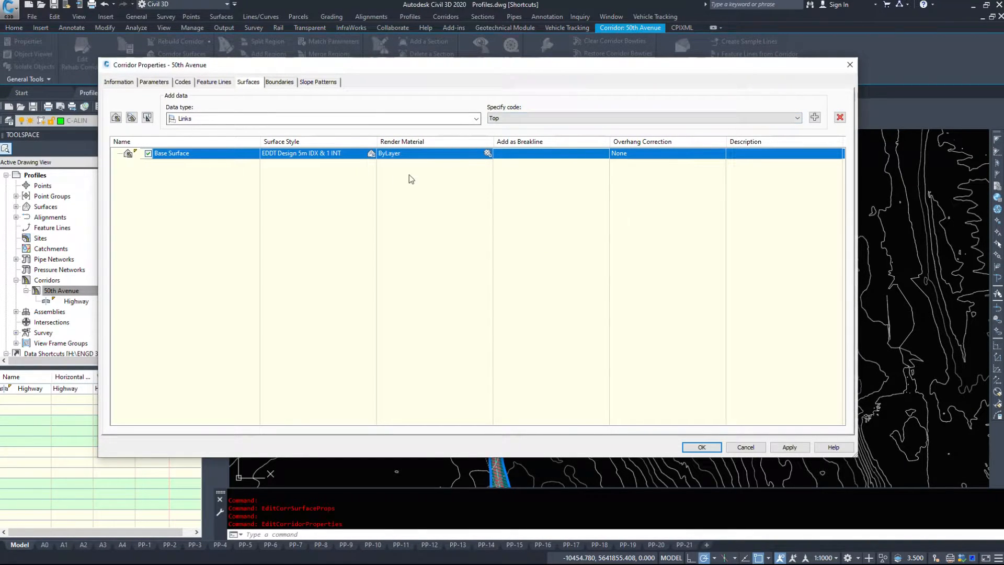
mouse_move(225, 175)
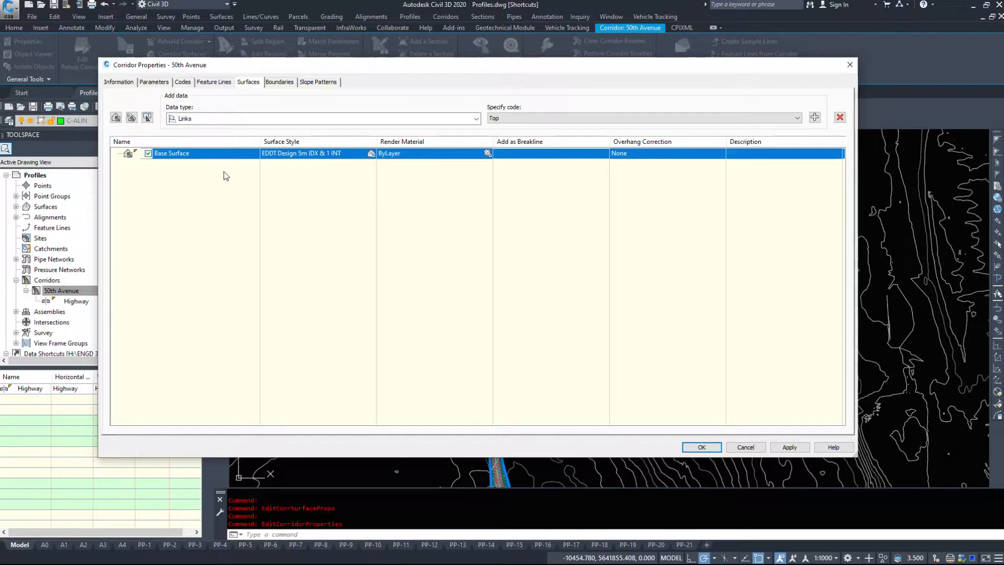
mouse_move(588, 107)
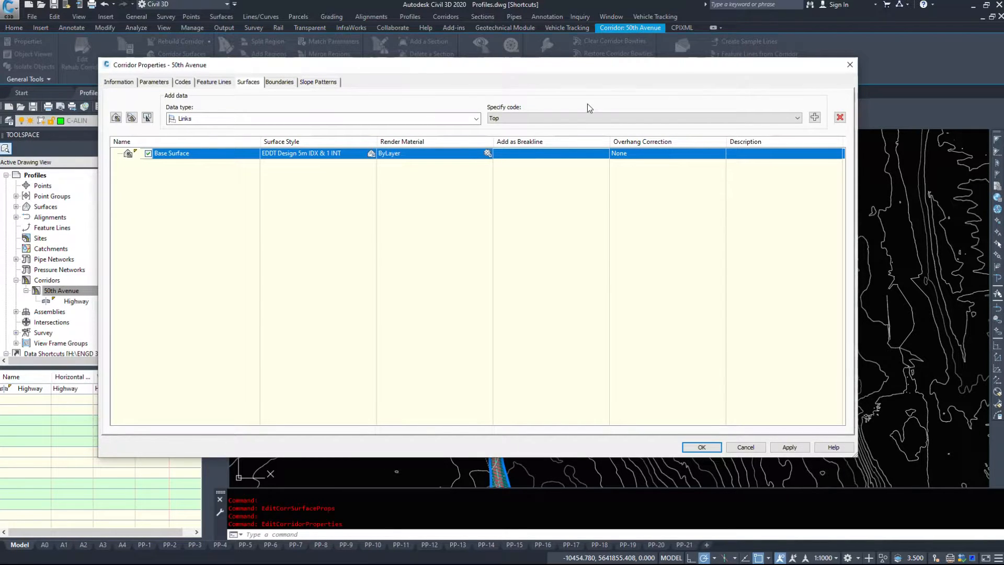
Add the Datum link code under Base Surface
click(796, 118)
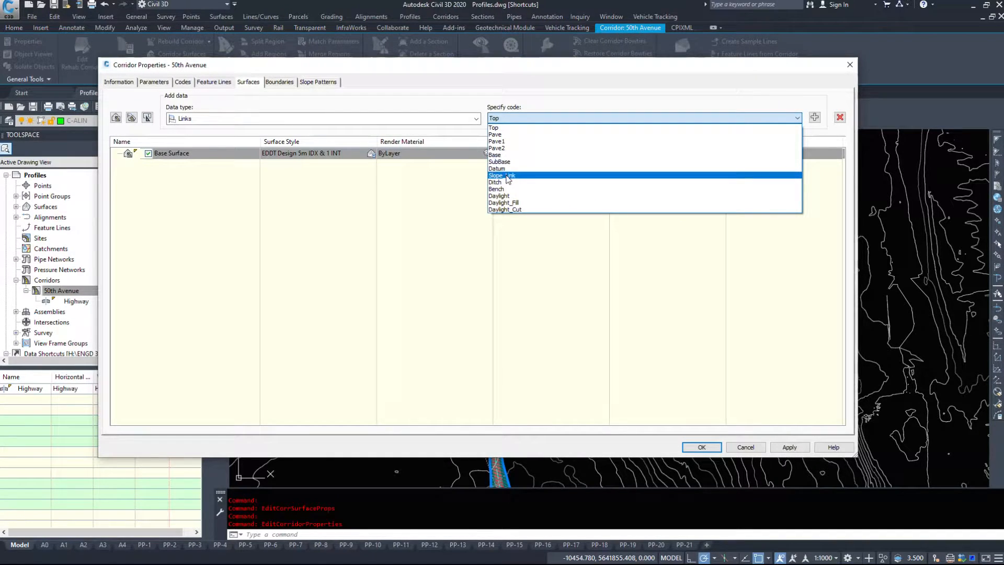
click(497, 168)
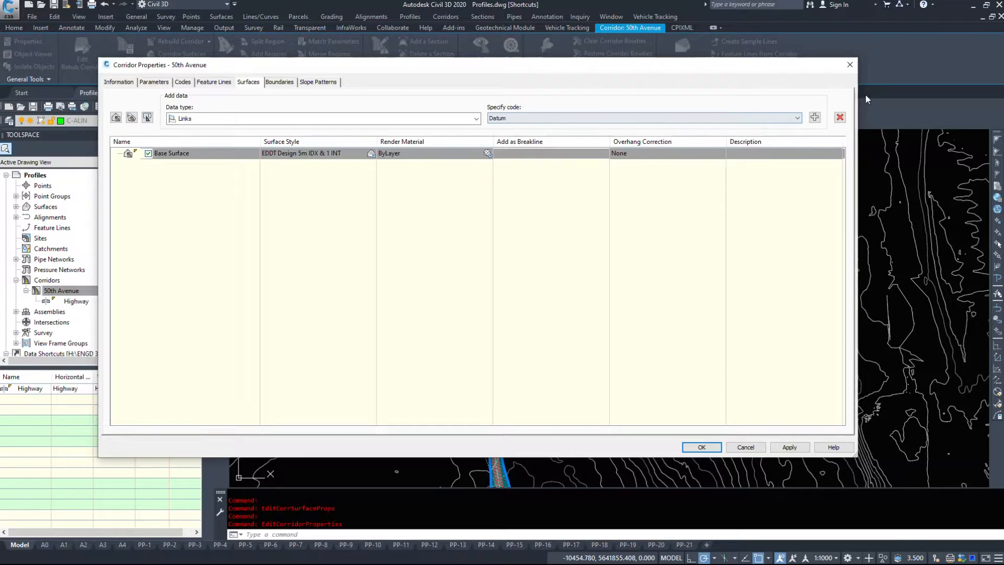
click(813, 117)
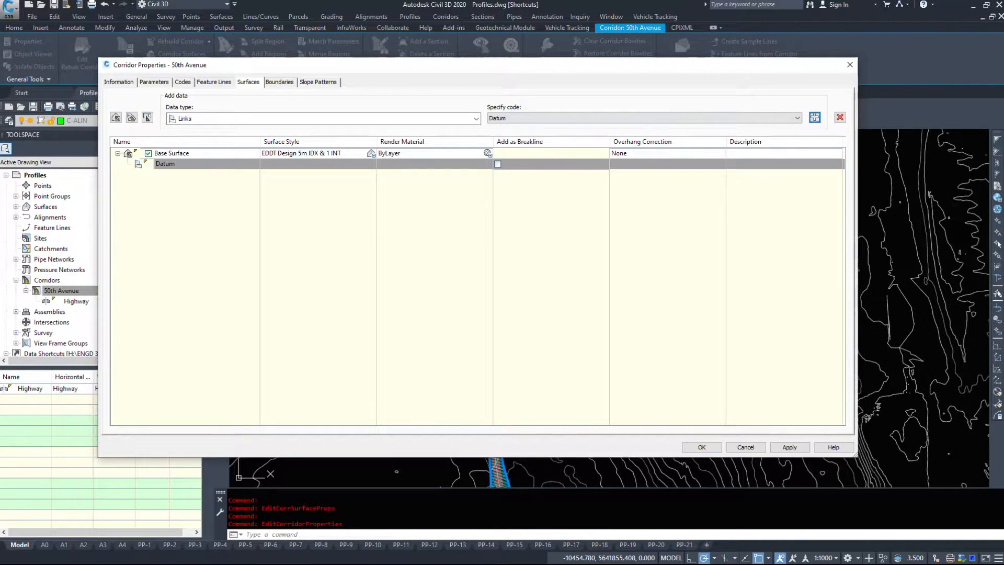
mouse_move(560, 106)
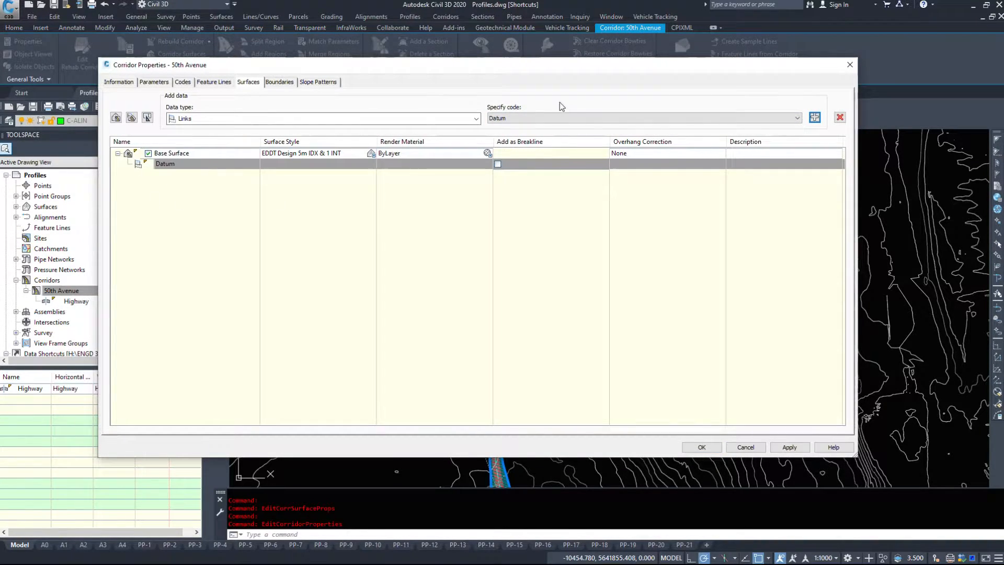
mouse_move(244, 179)
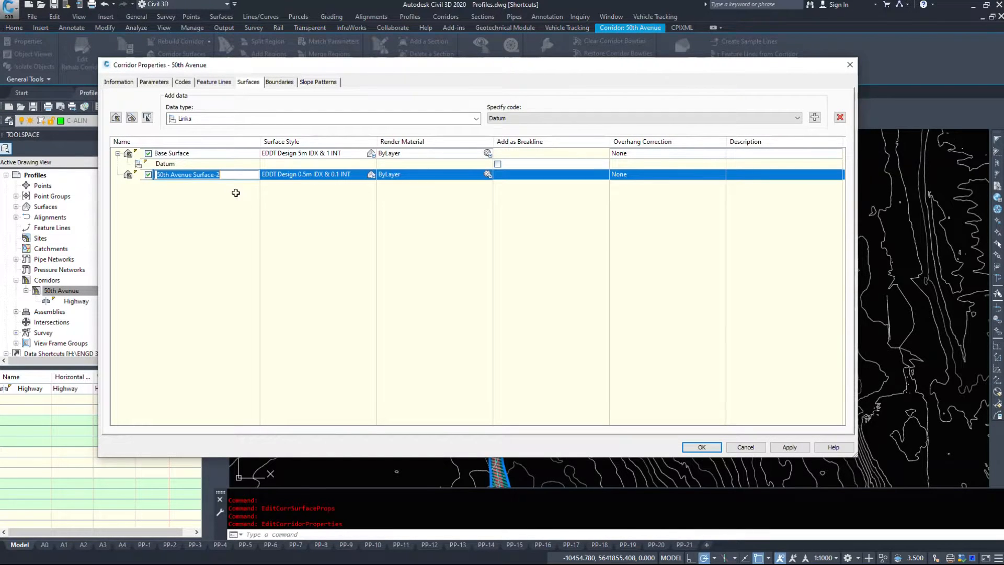
Name the second surface Finalized Road Top, give it the 5m IDX & 1 INT style and the Top link code
text(Final)
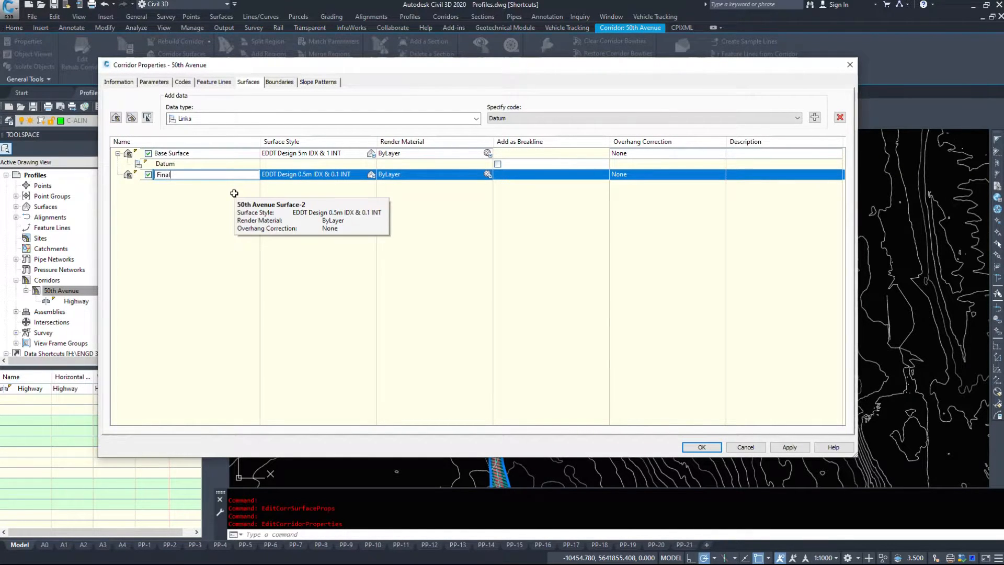
text(ized)
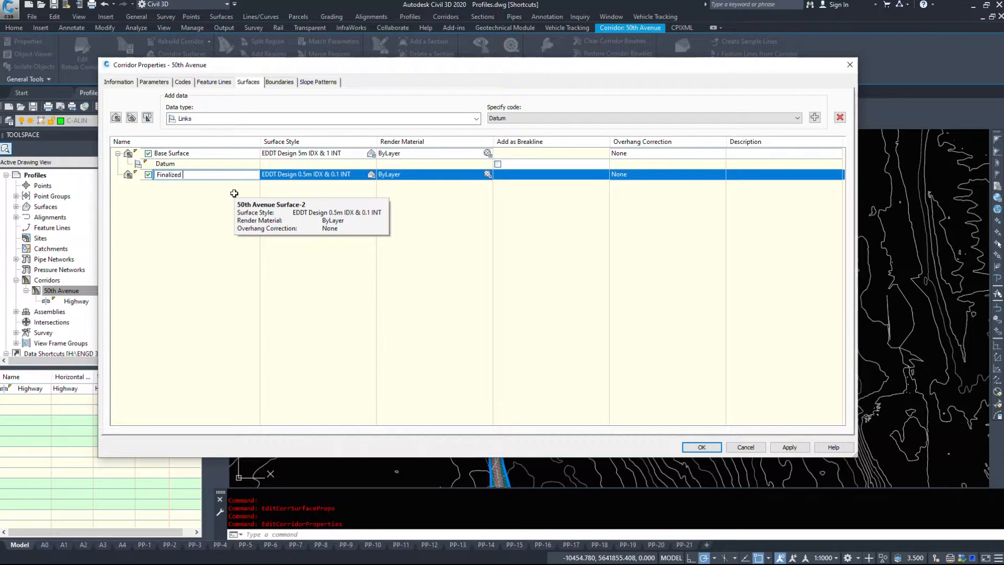
text(Road Top)
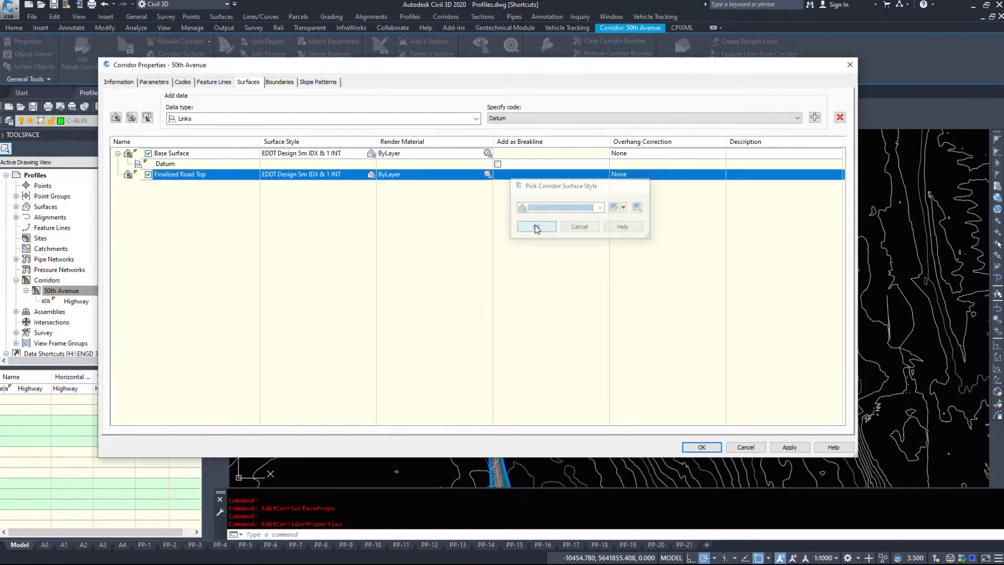
click(797, 119)
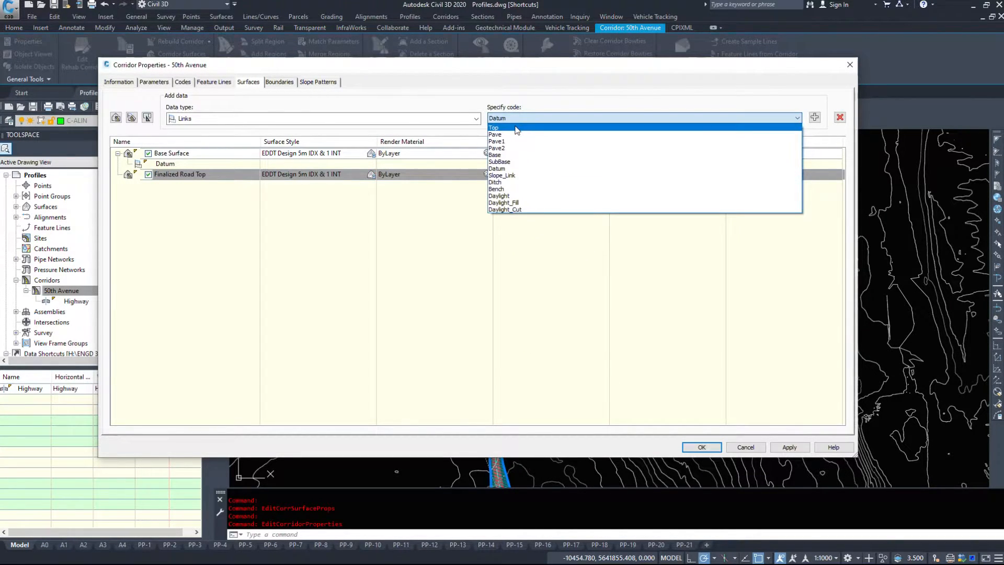
click(494, 128)
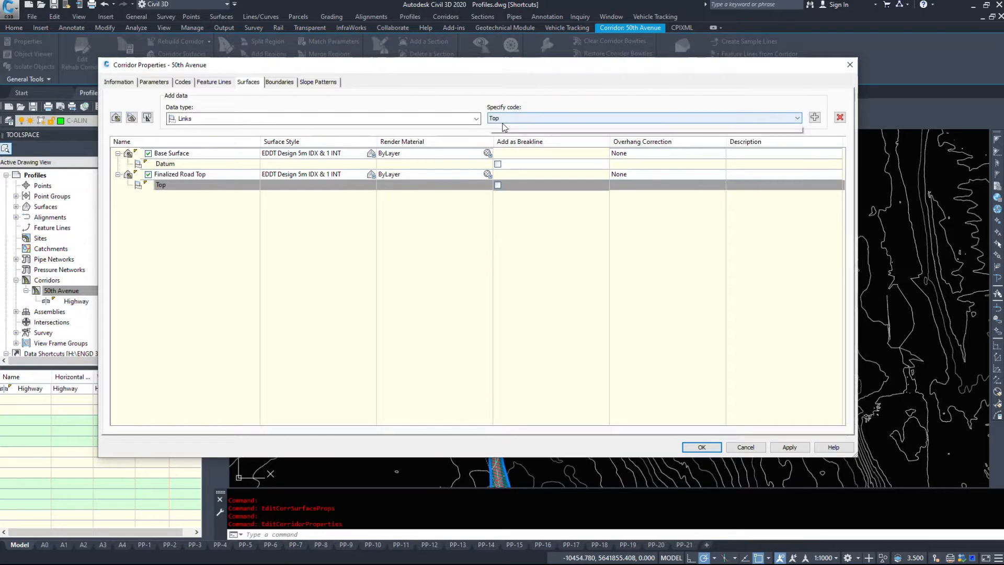
Create a third corridor surface named Bottom of Asphalt with the EDDT Design 5m IDX & 1 INT style
click(797, 119)
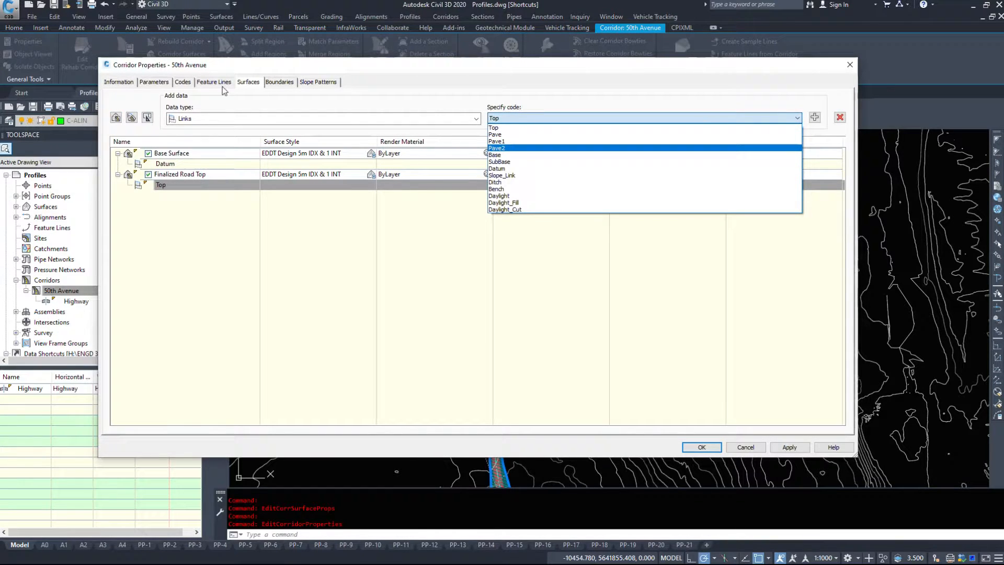
click(492, 128)
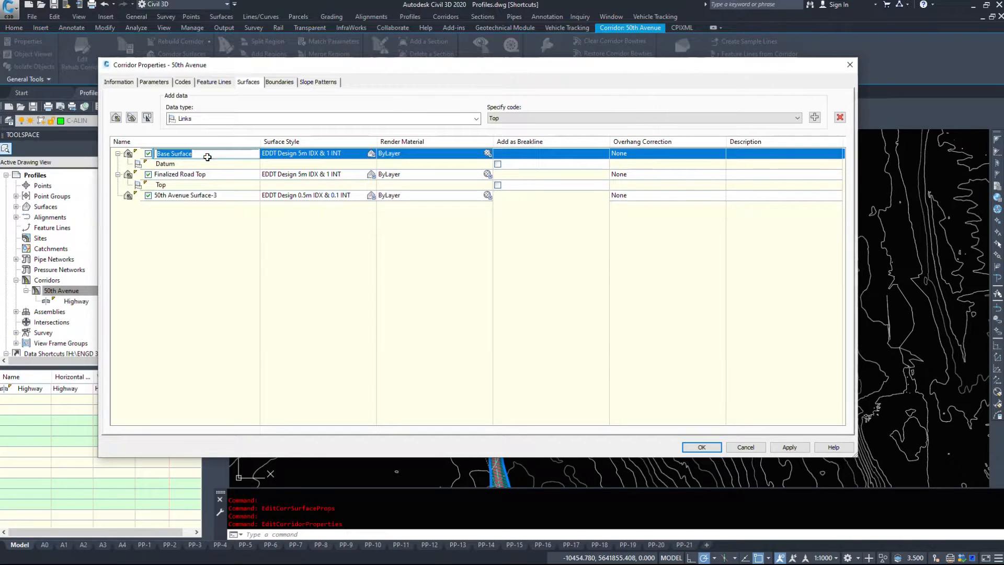
mouse_move(217, 186)
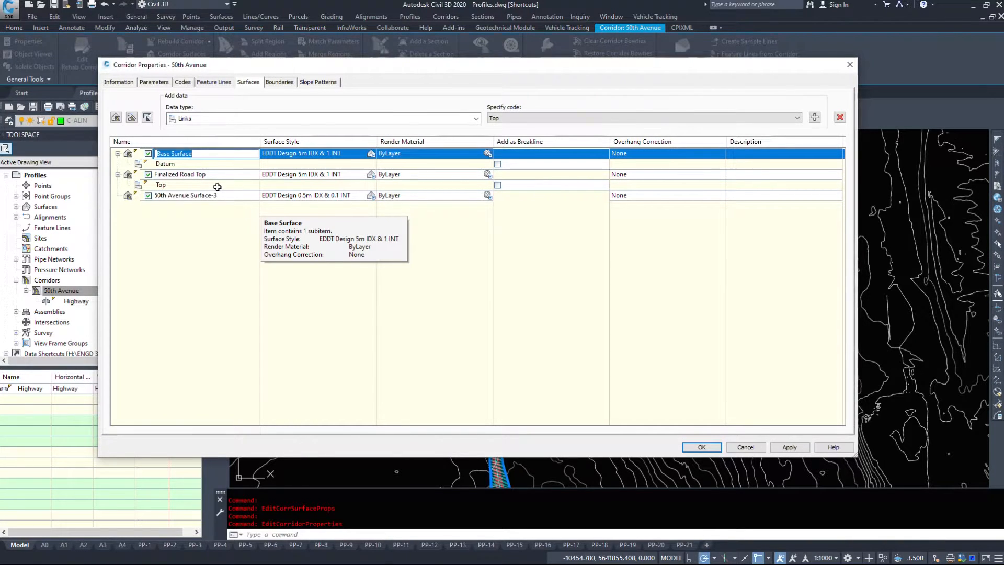
click(186, 196)
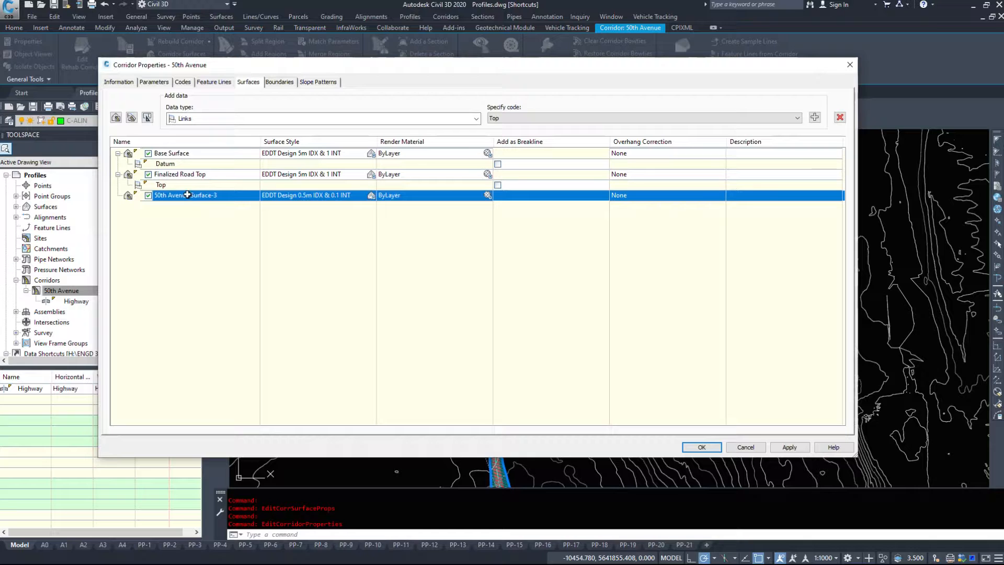
text(Bottom)
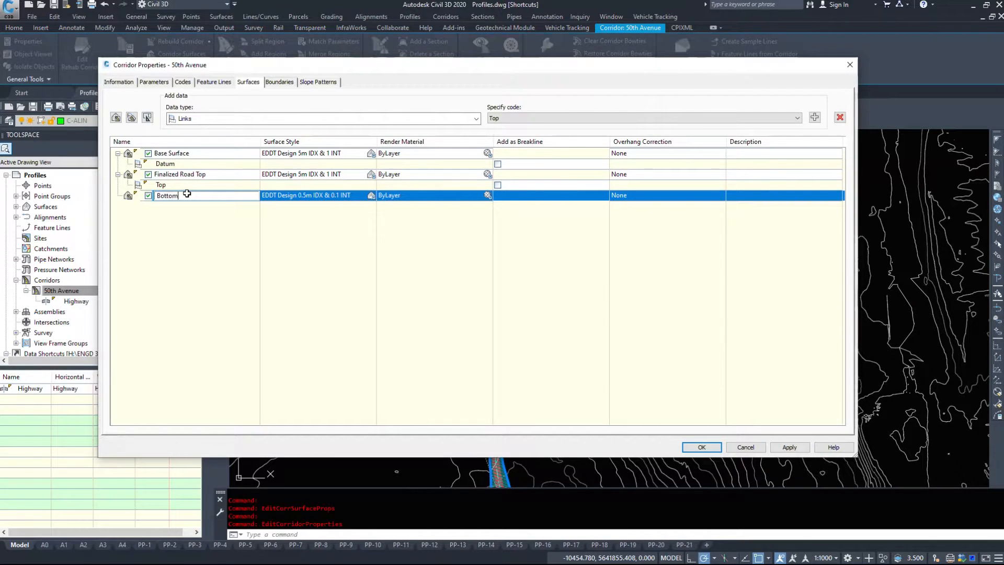
text(of asphalt)
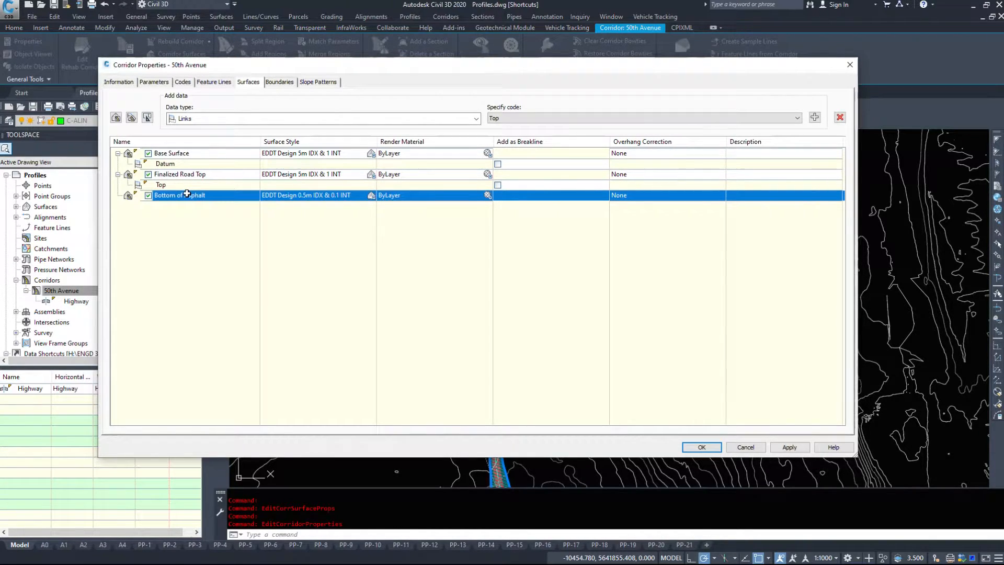
click(305, 196)
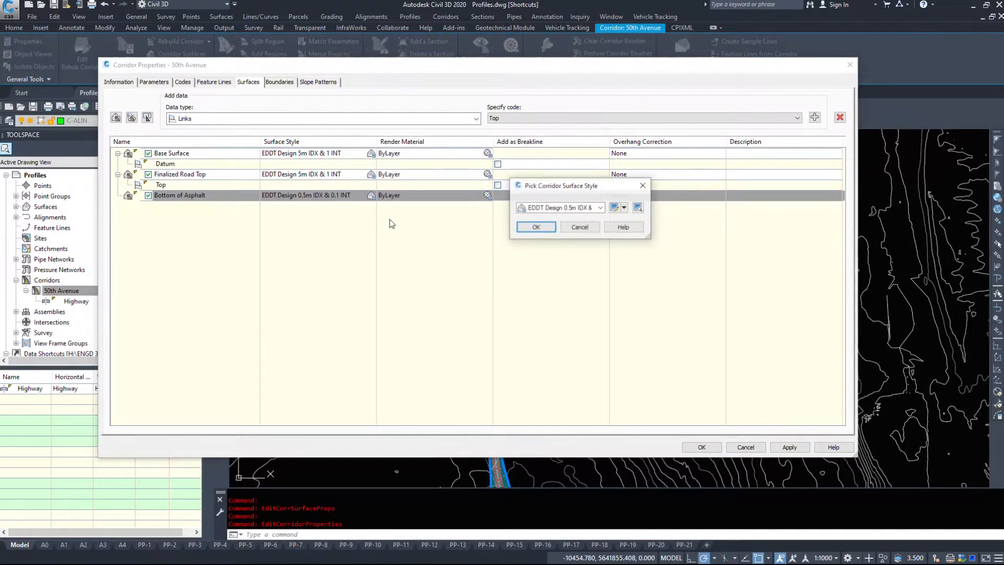
click(600, 207)
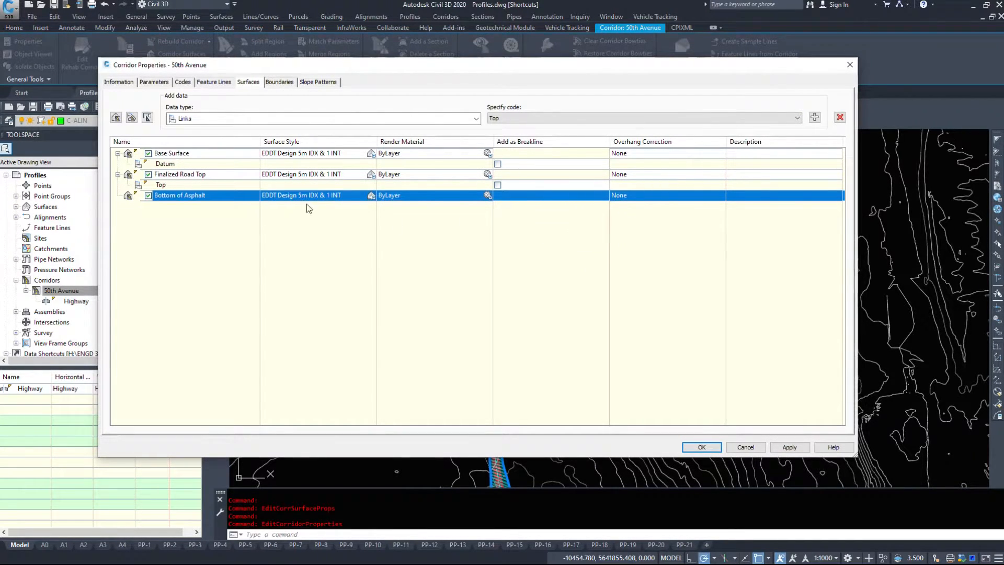
Add the Pave2 link code under Bottom of Asphalt
click(796, 119)
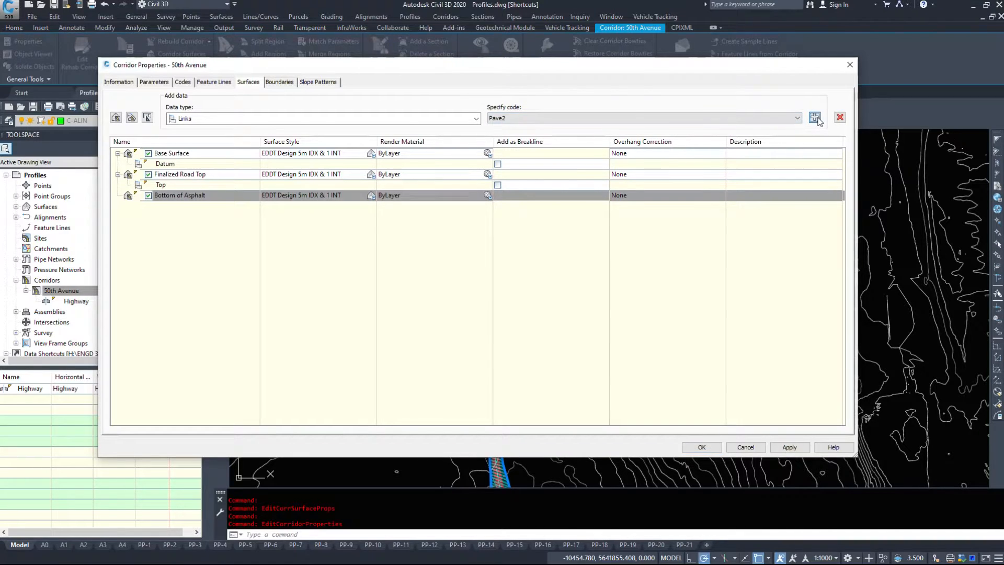
click(813, 118)
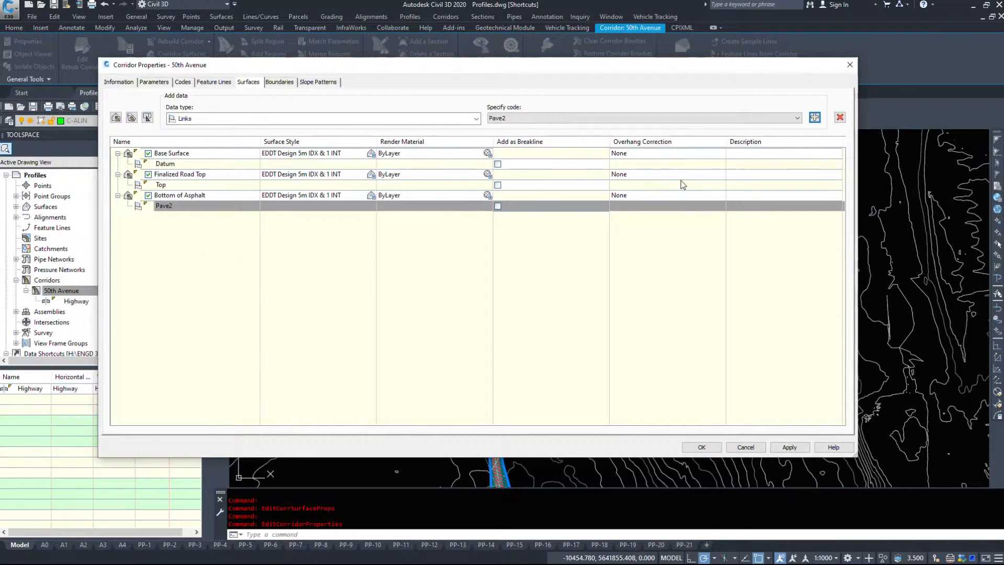
mouse_move(619, 522)
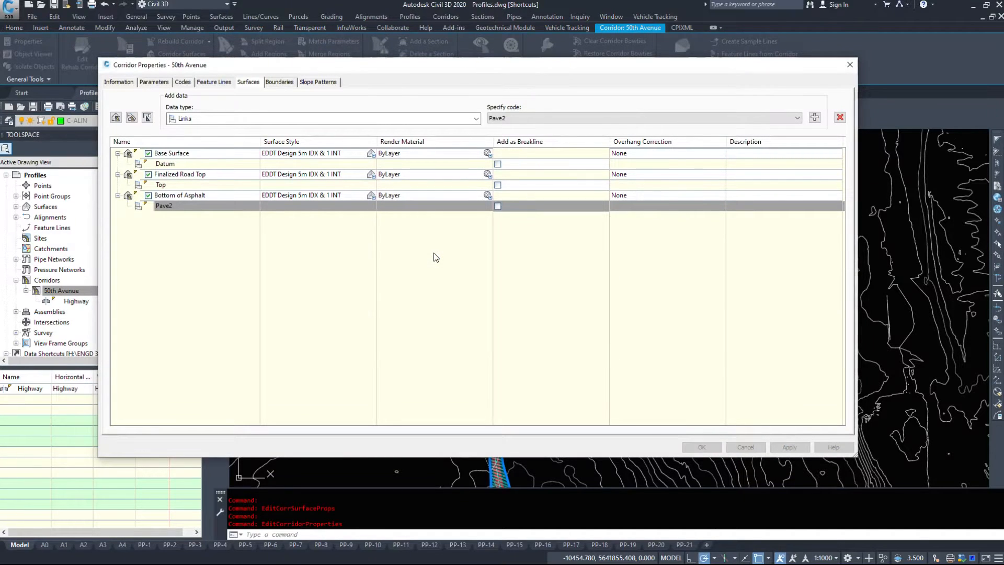
Accept the corridor surfaces, select Bottom of Asphalt in the surfaces tree and show it alone in Object Viewer
click(701, 447)
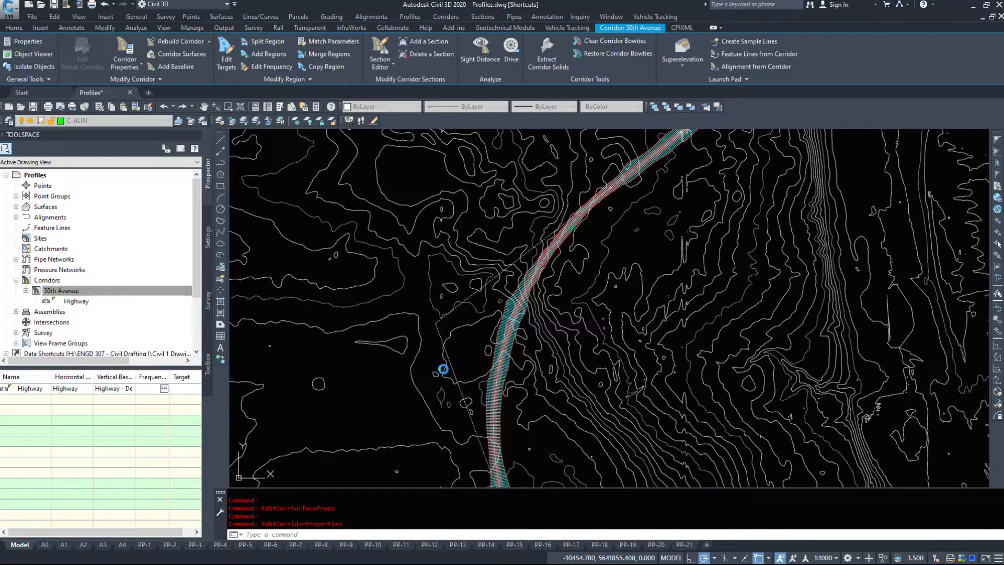
click(13, 27)
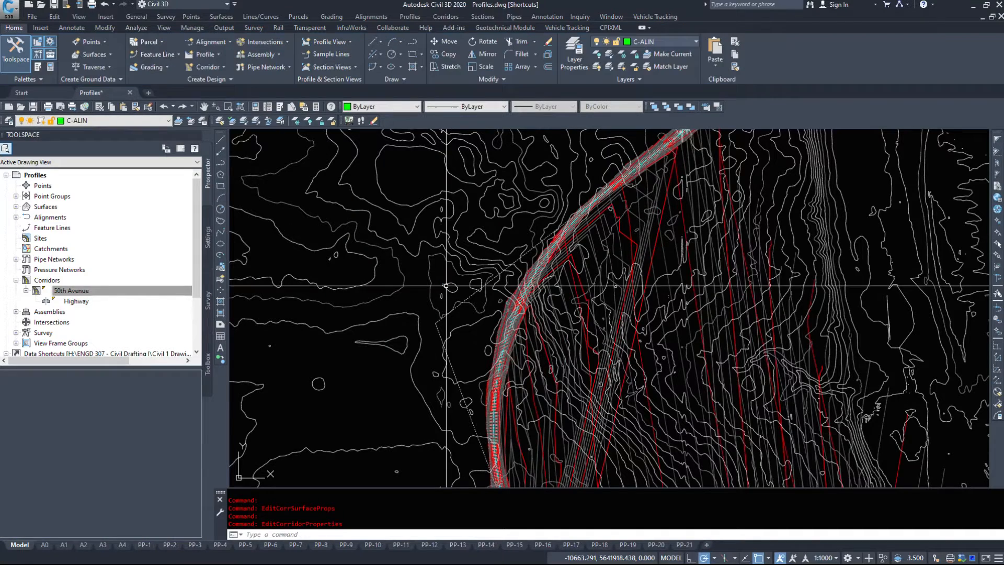
click(71, 289)
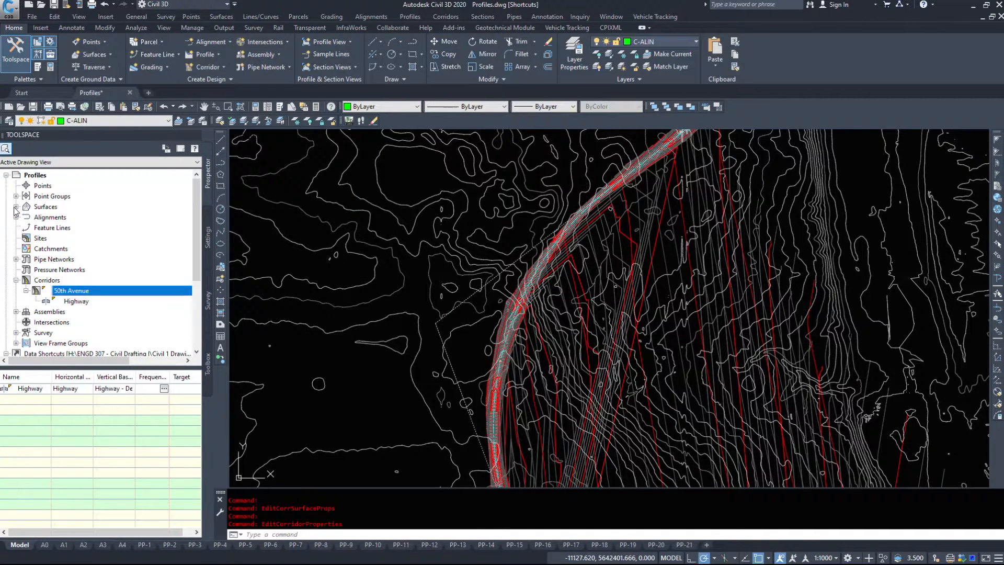
click(16, 206)
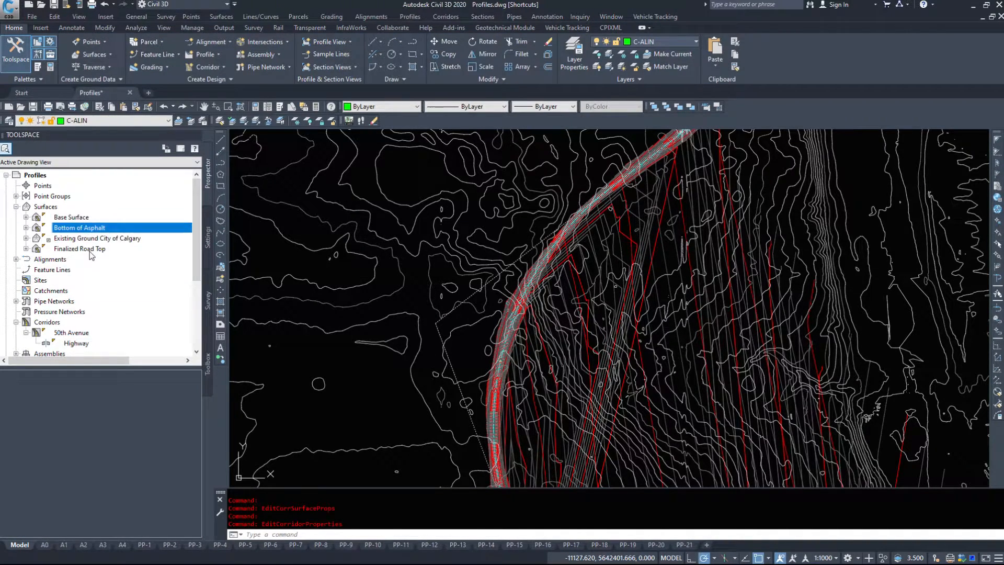
click(79, 249)
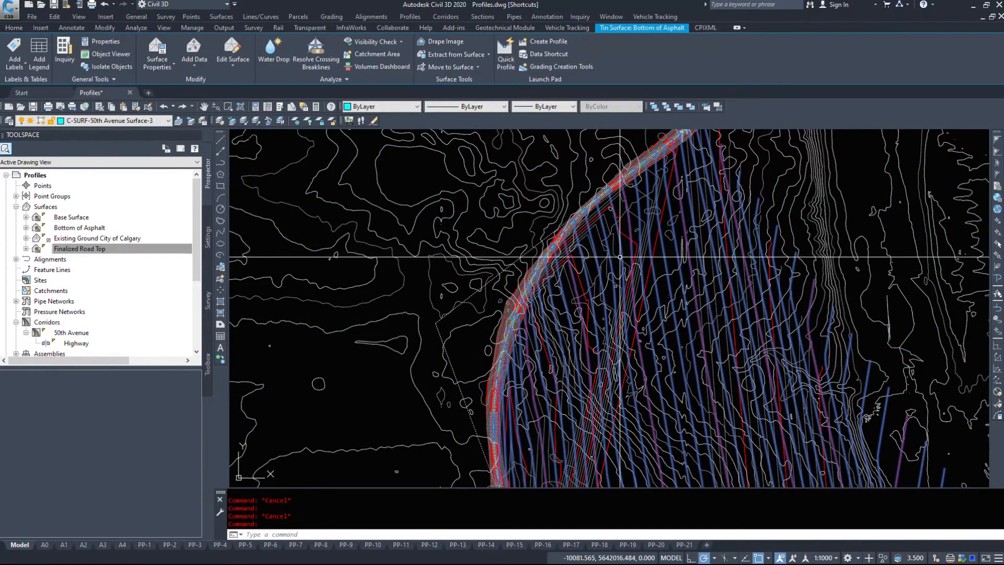
right_click(570, 247)
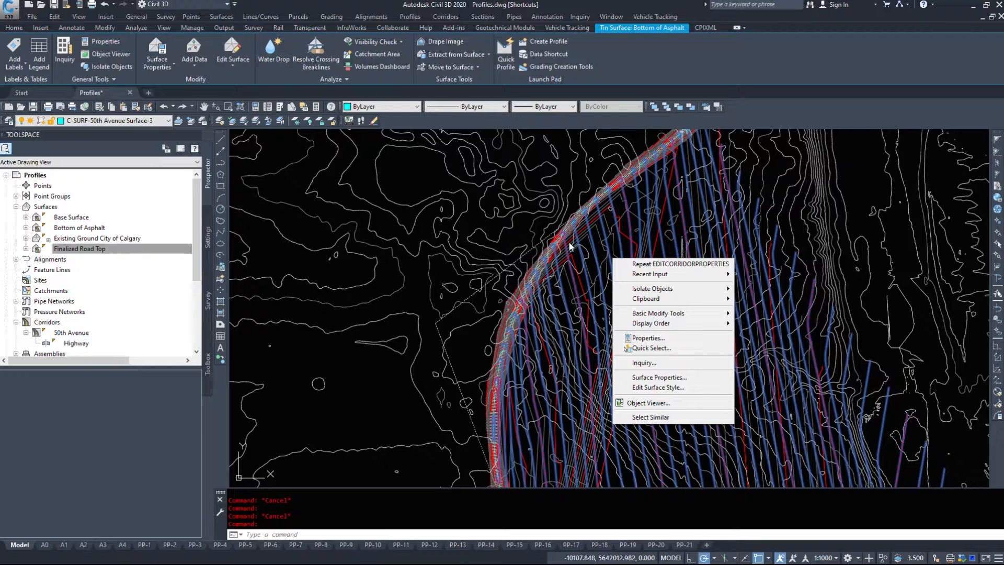
click(647, 402)
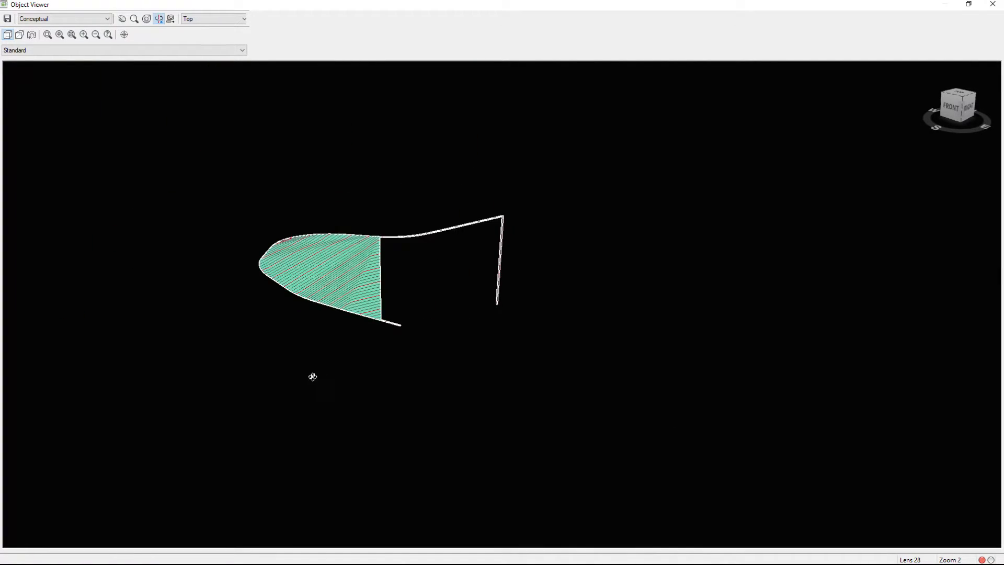
Close the Object Viewer and finish the grip stretch on the Highway design profile
click(996, 4)
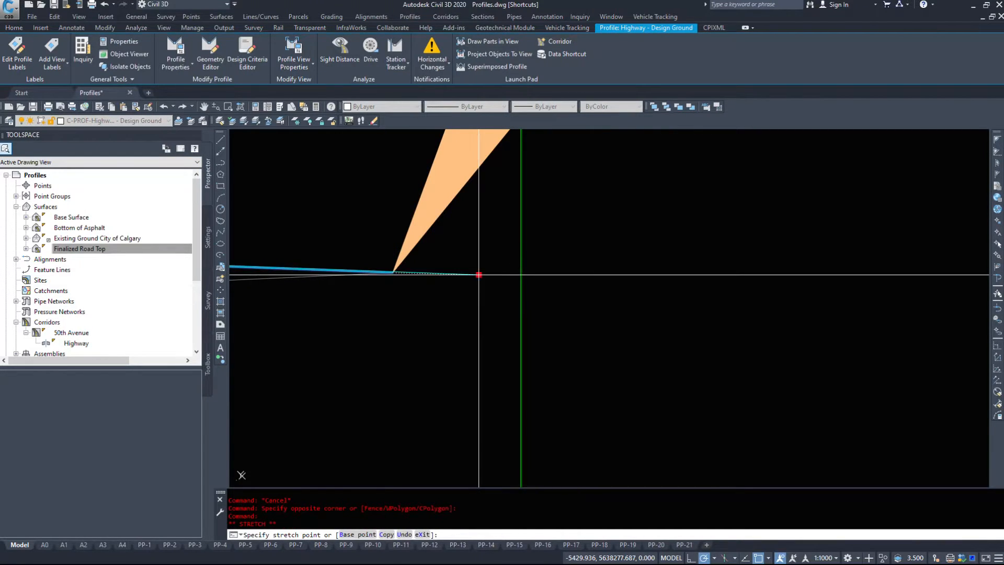
click(508, 281)
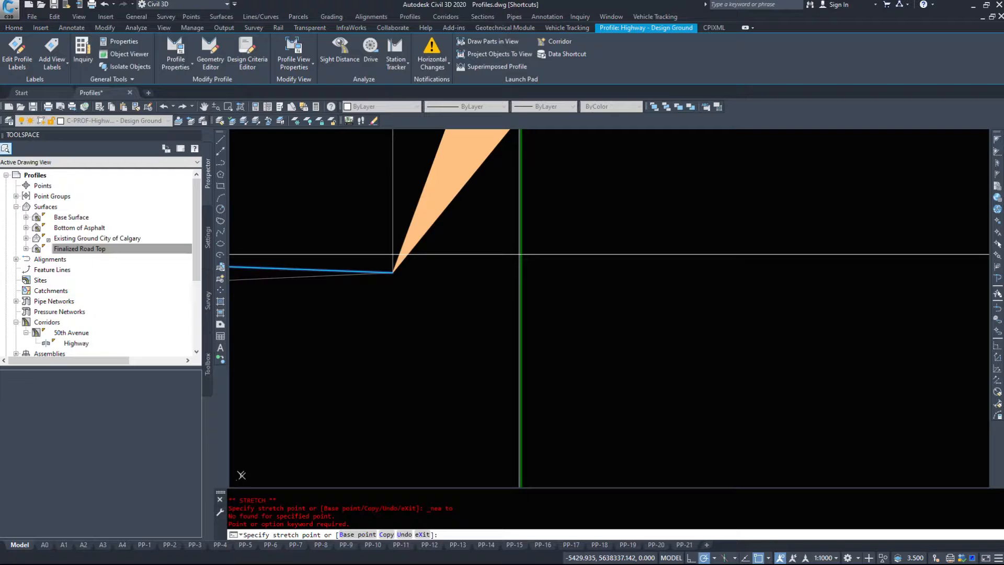
mouse_move(519, 262)
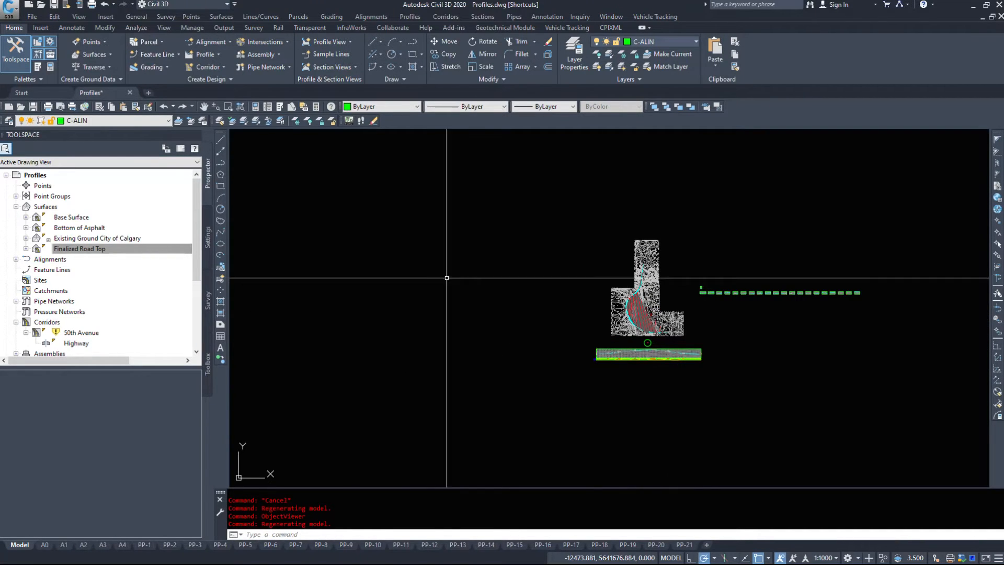
Rebuild the 50th Avenue corridor and select its Finalized Road Top surface in plan
right_click(80, 332)
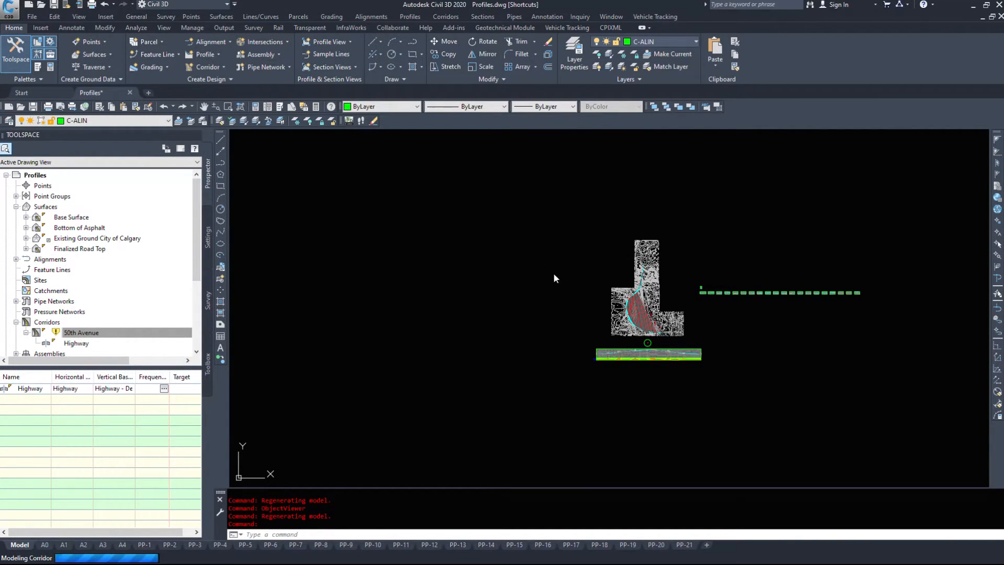
mouse_move(561, 289)
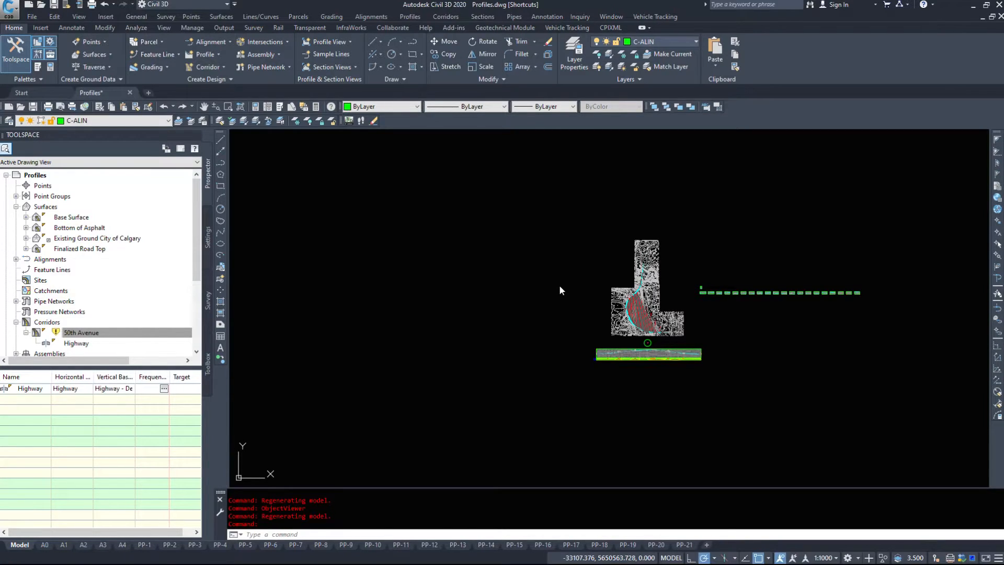
mouse_move(130, 124)
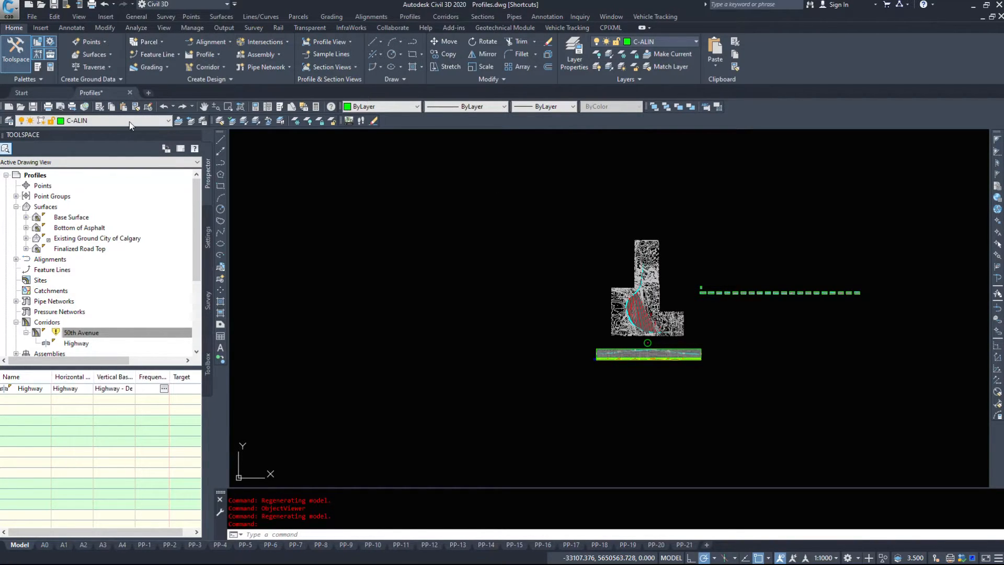
mouse_move(636, 282)
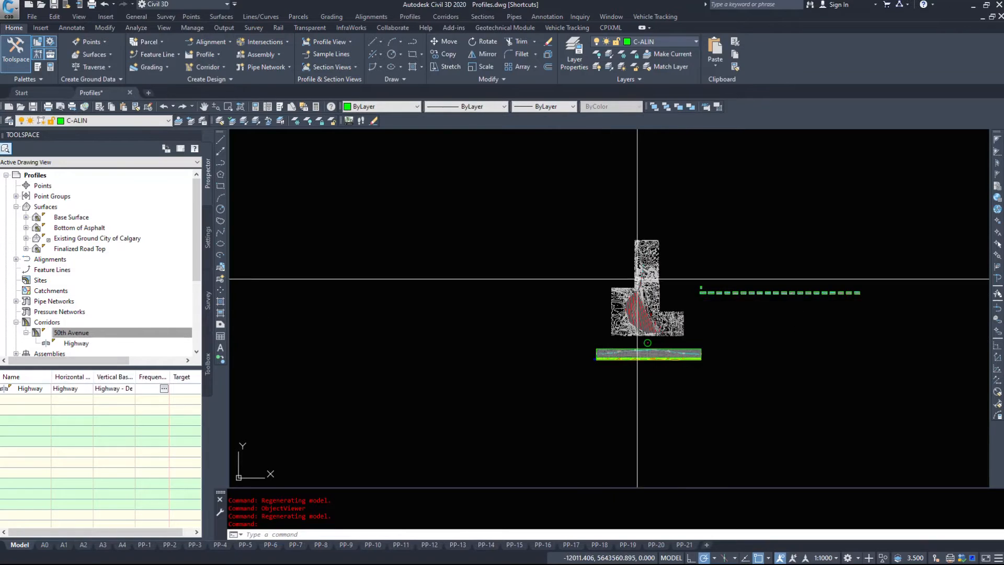
click(70, 333)
text(repor)
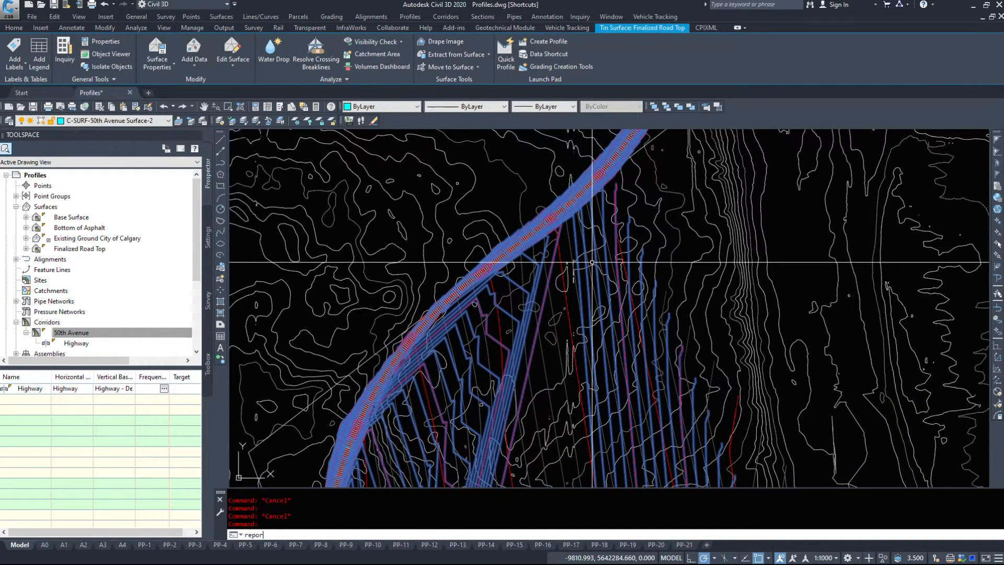
Report volumes of Existing Ground City of Calgary against Base Surface: cut 5167655.362, fill 8953183.776 Cu. M
key(Return)
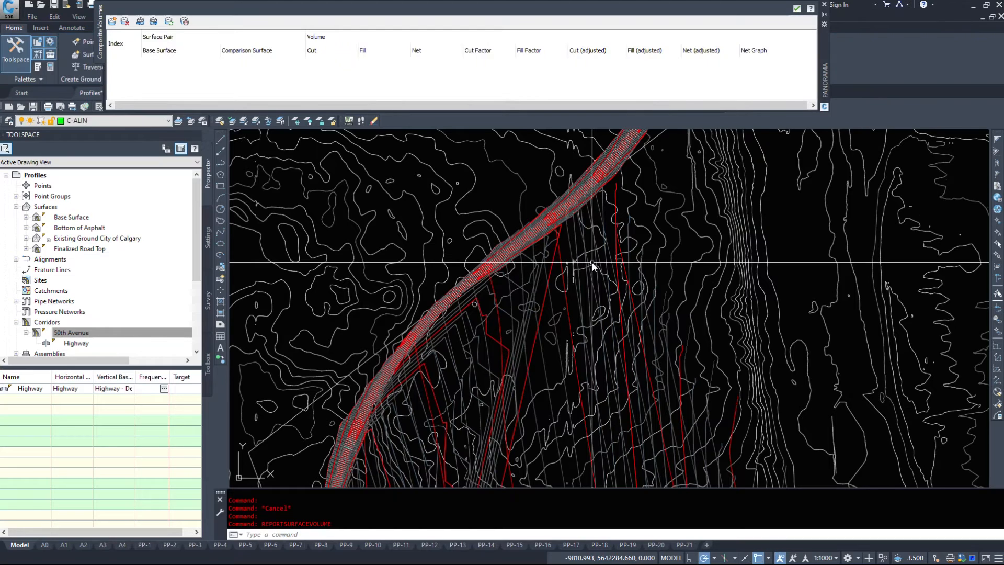
click(113, 21)
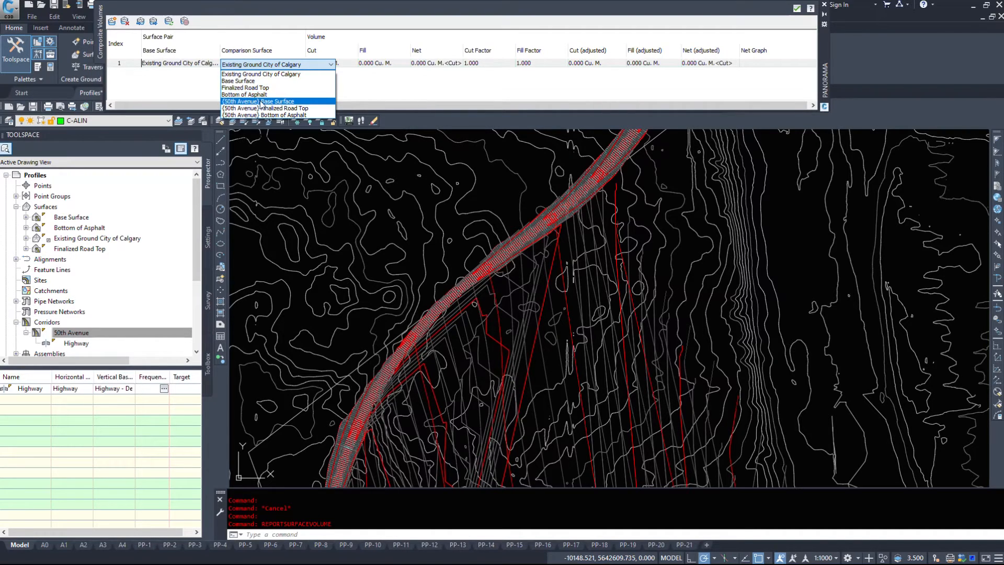
mouse_move(263, 81)
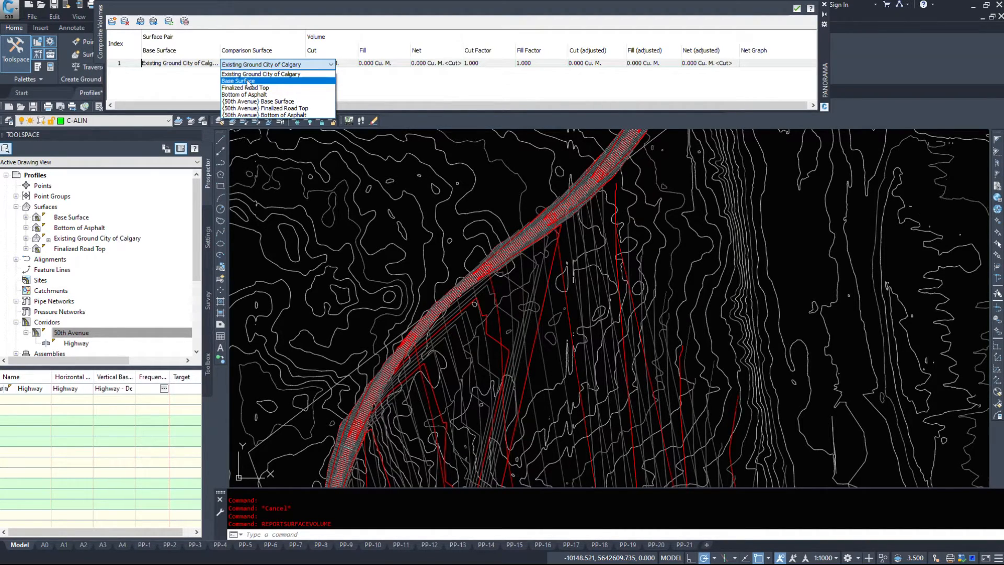
click(238, 82)
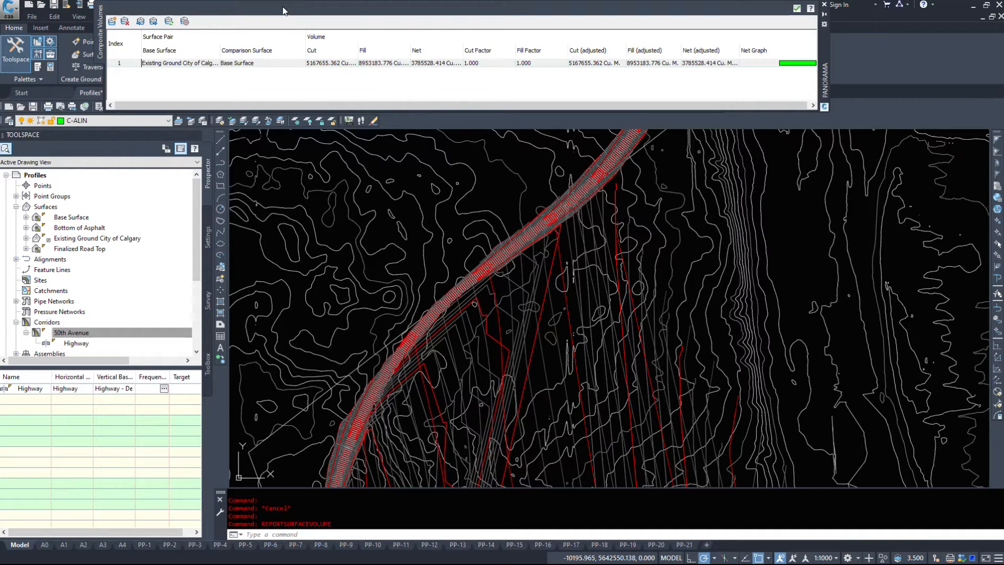
mouse_move(319, 63)
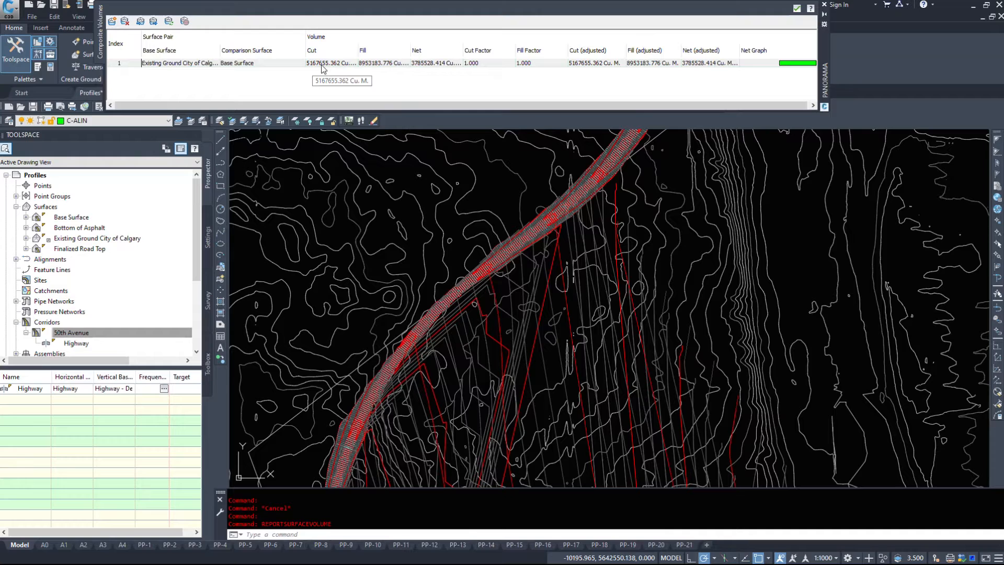
mouse_move(365, 62)
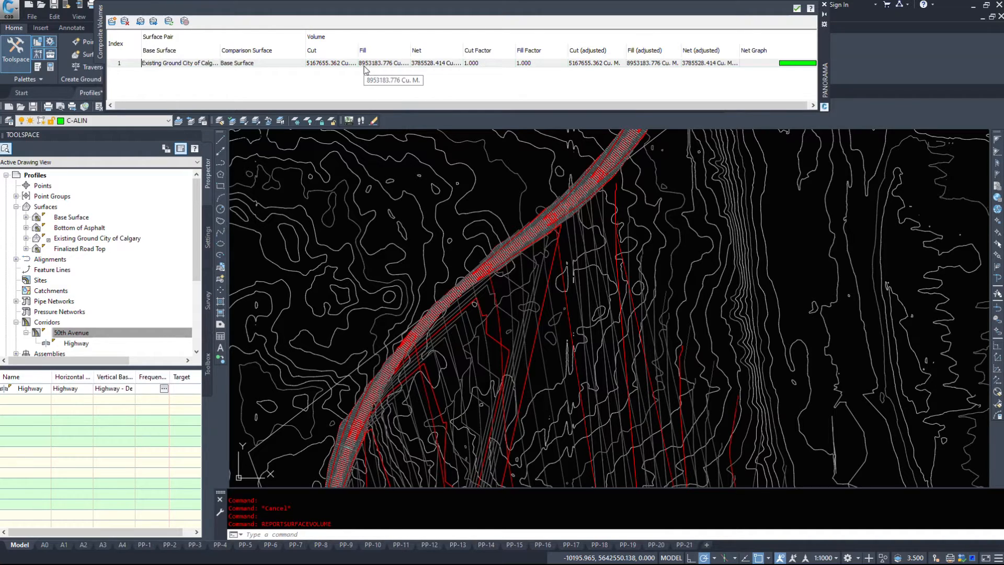
mouse_move(674, 254)
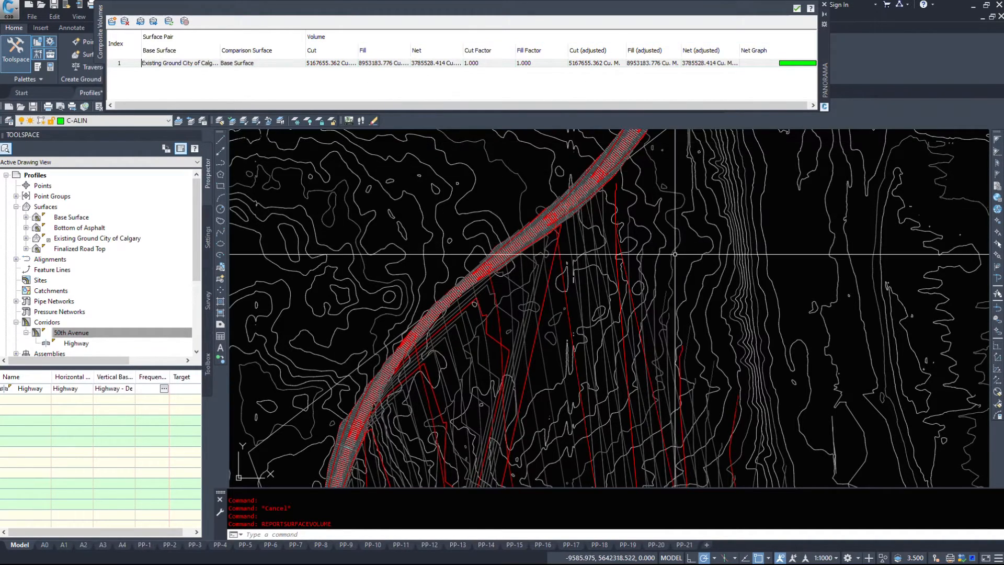
click(70, 332)
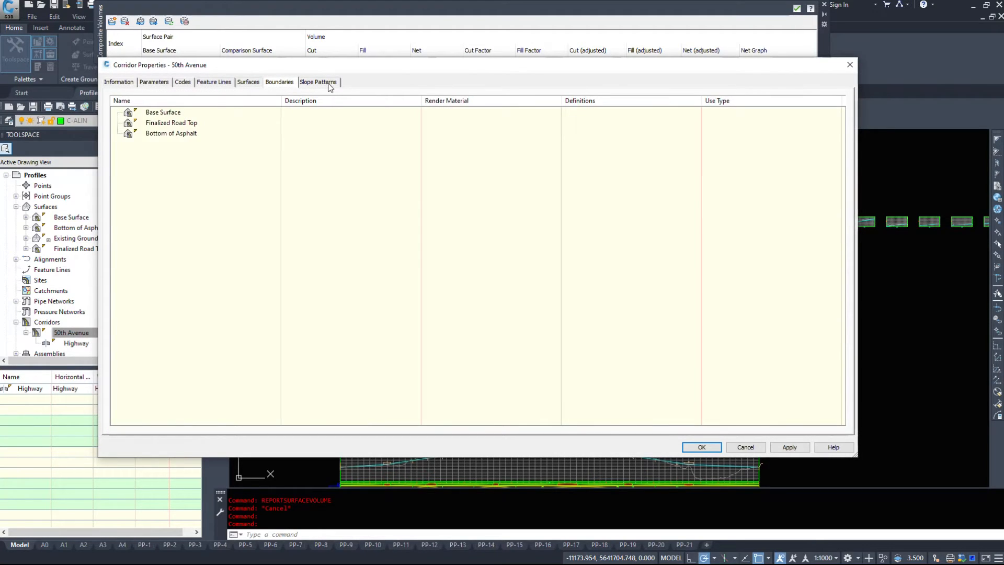
Assign Corridor extents as the outside boundary for Base Surface in Corridor Properties
right_click(163, 112)
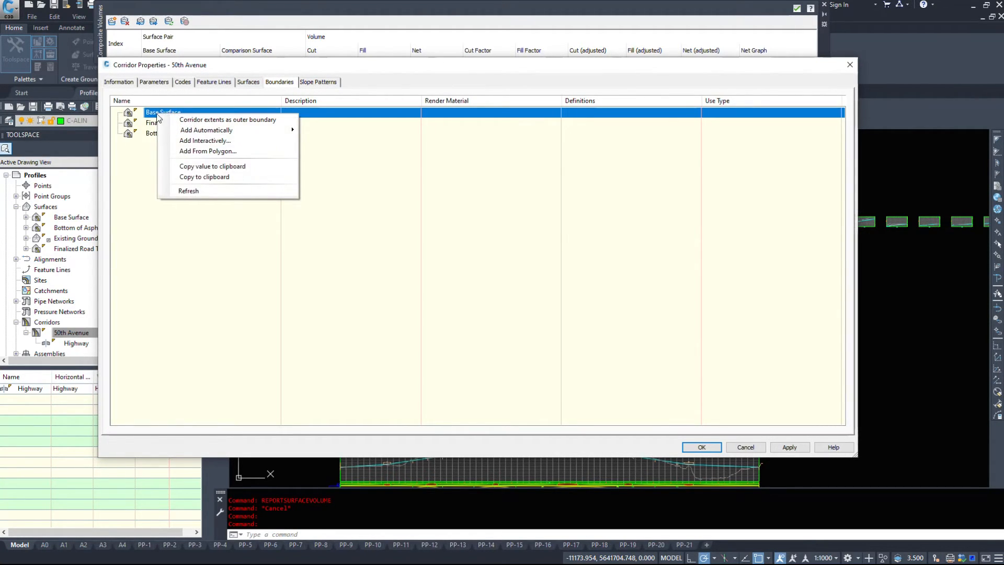
mouse_move(232, 198)
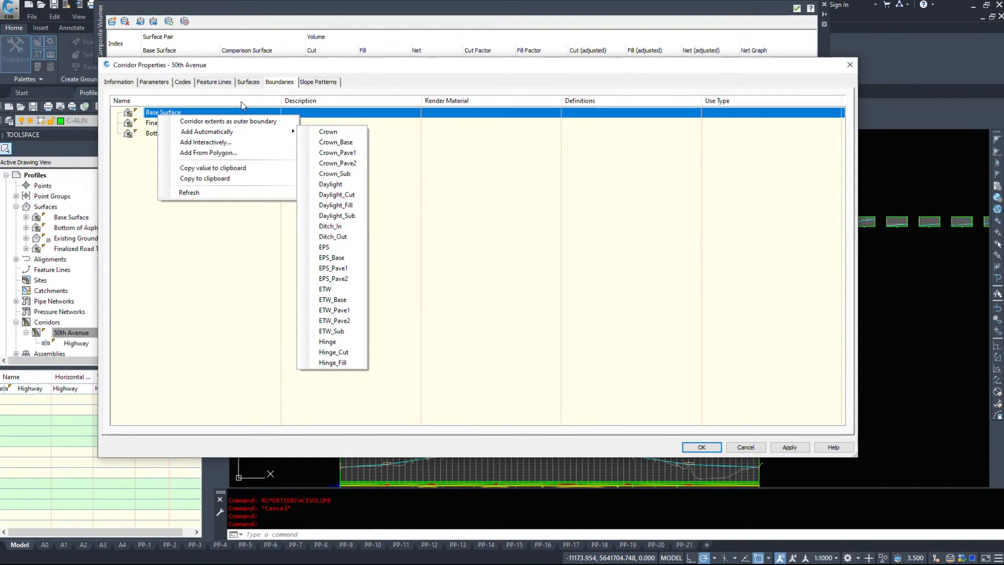
mouse_move(223, 152)
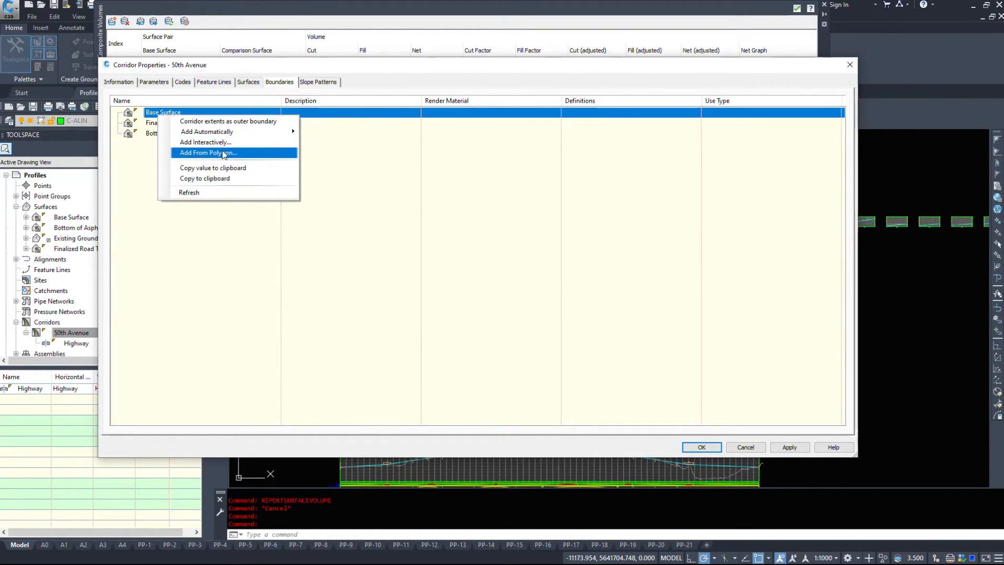
mouse_move(228, 121)
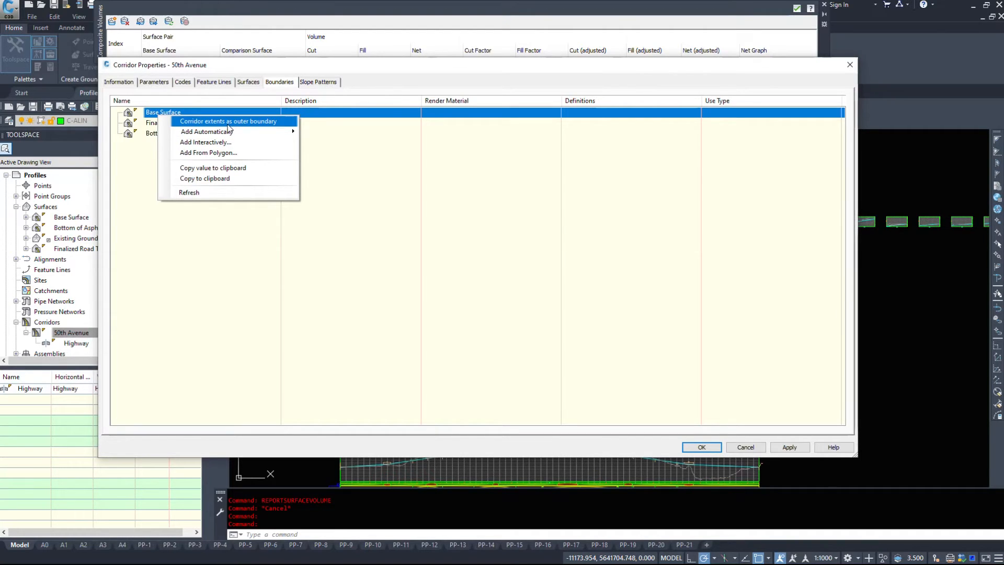
click(227, 122)
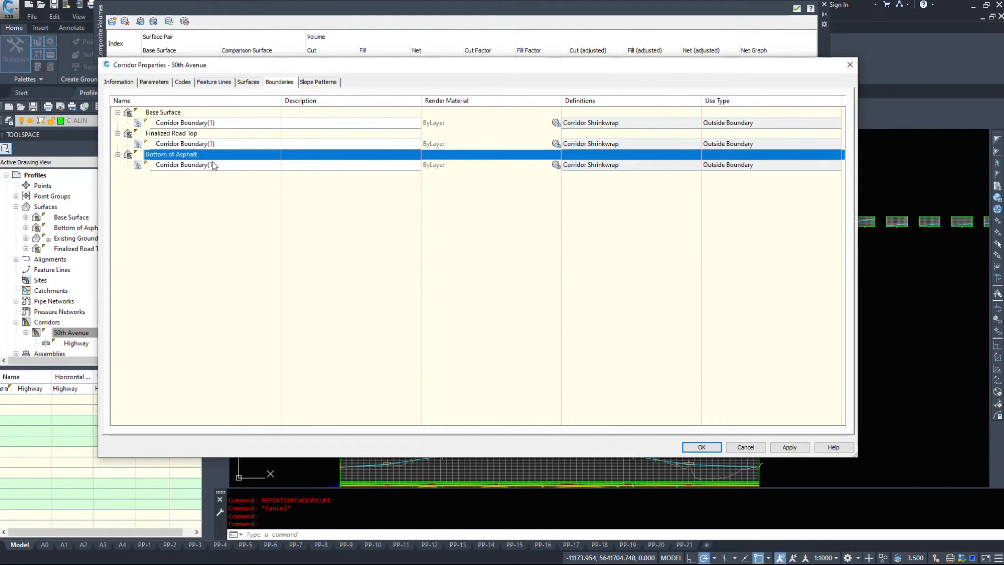
mouse_move(211, 164)
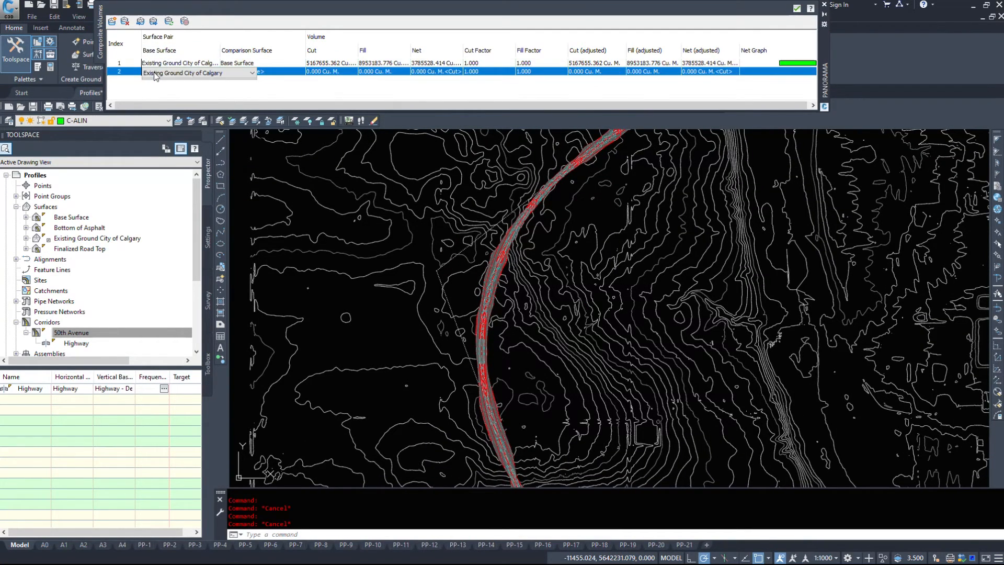
Set the second surface pair's comparison to Base Surface, giving cut 466762.019 and fill 1211483.380 Cu. M
click(253, 72)
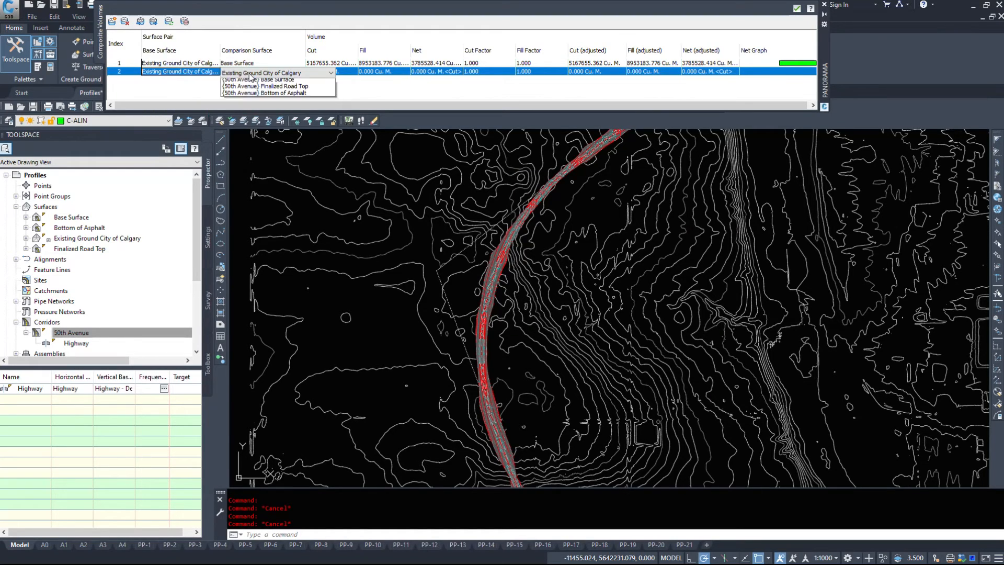
click(261, 79)
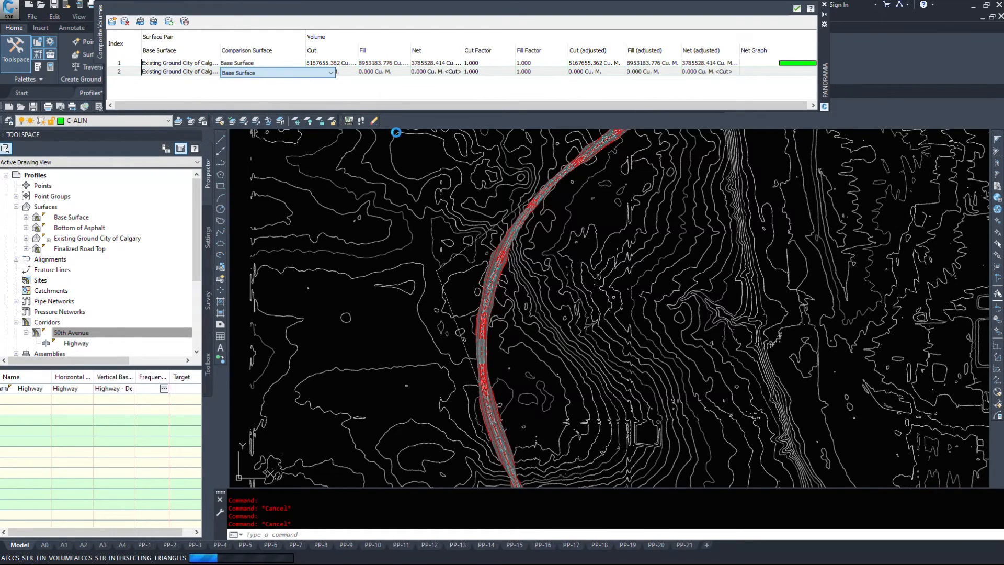
mouse_move(324, 291)
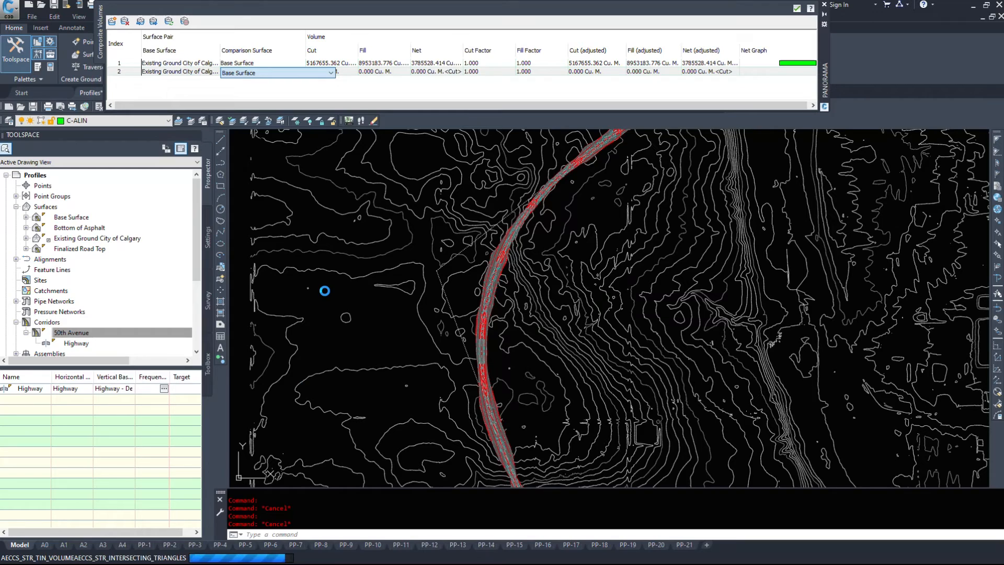
click(275, 72)
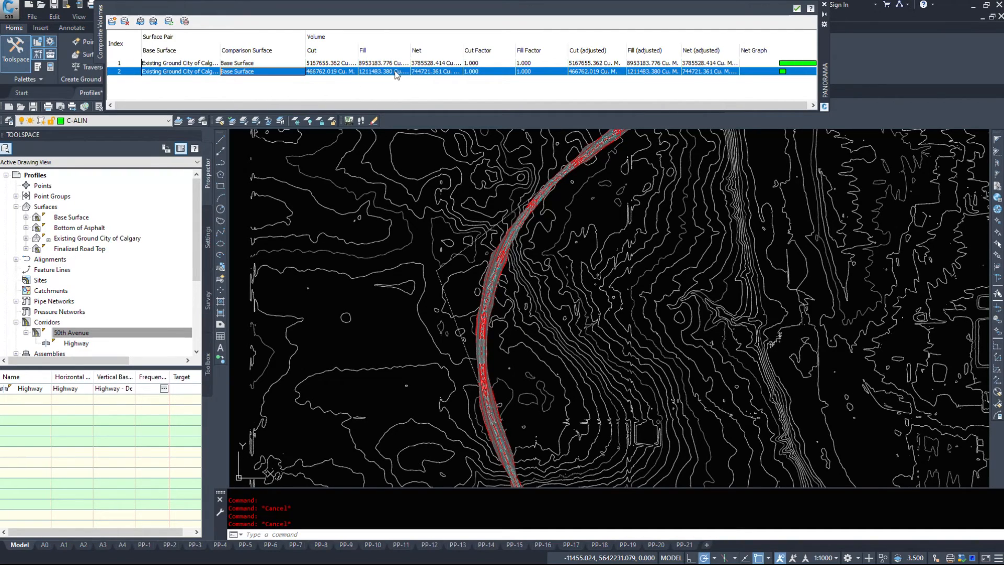
mouse_move(368, 73)
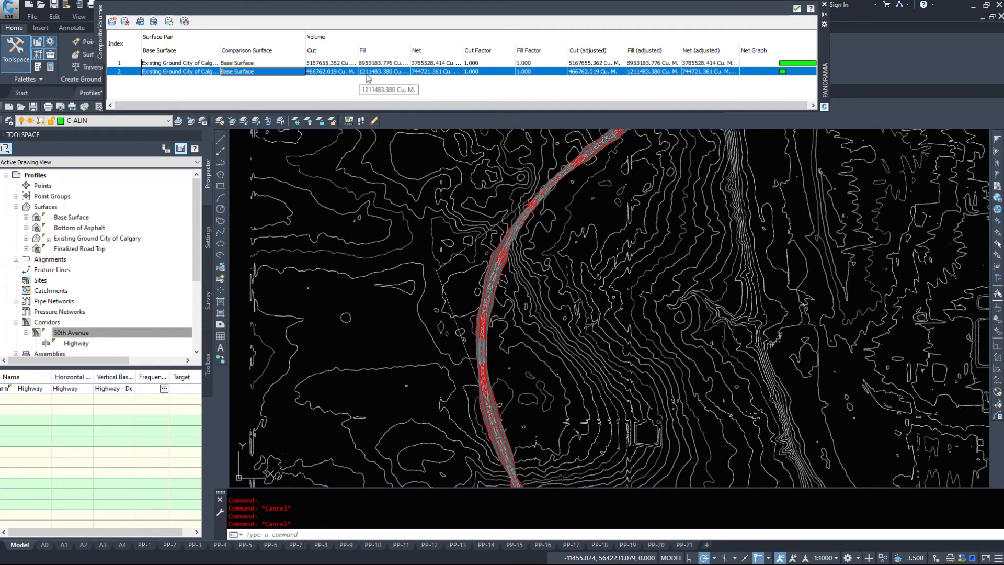
mouse_move(363, 88)
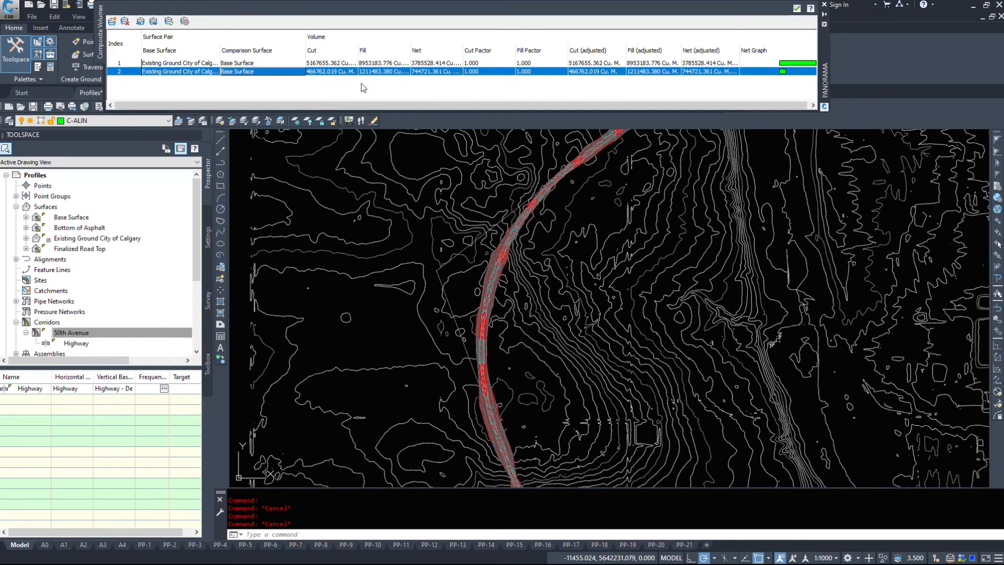